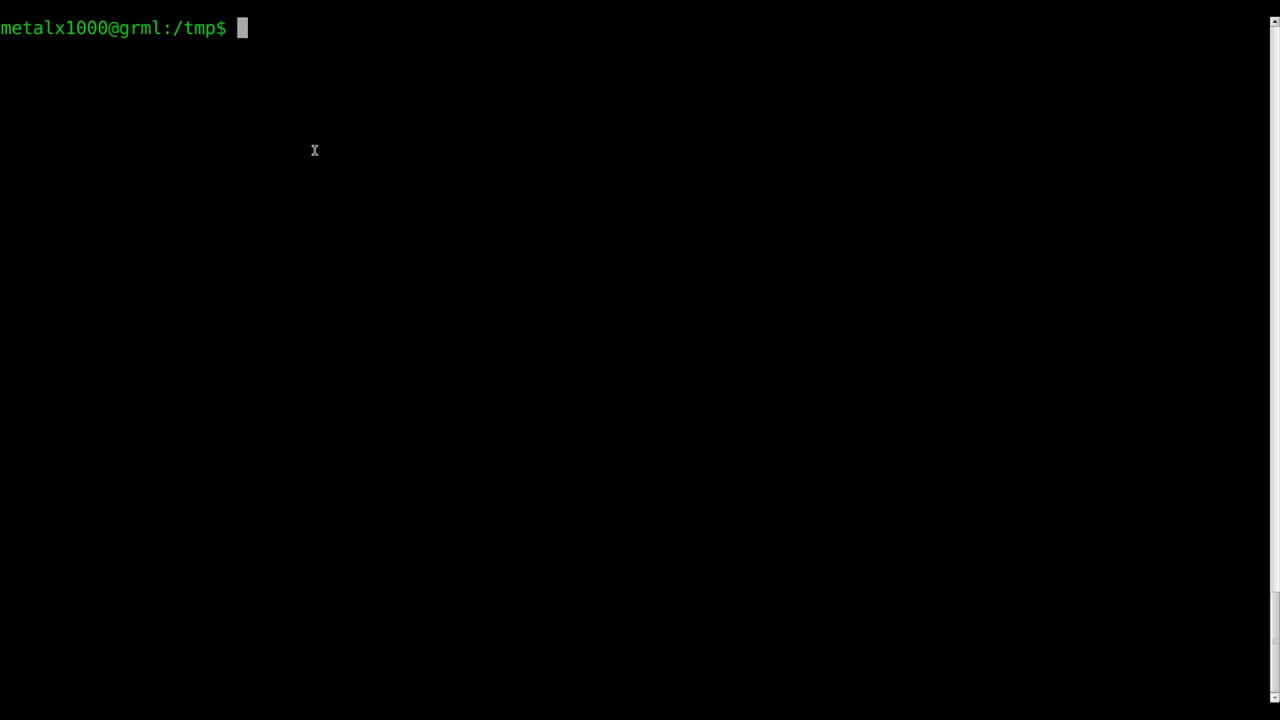
Print the file 'text' with cat, showing its five sample lines.
text(te)
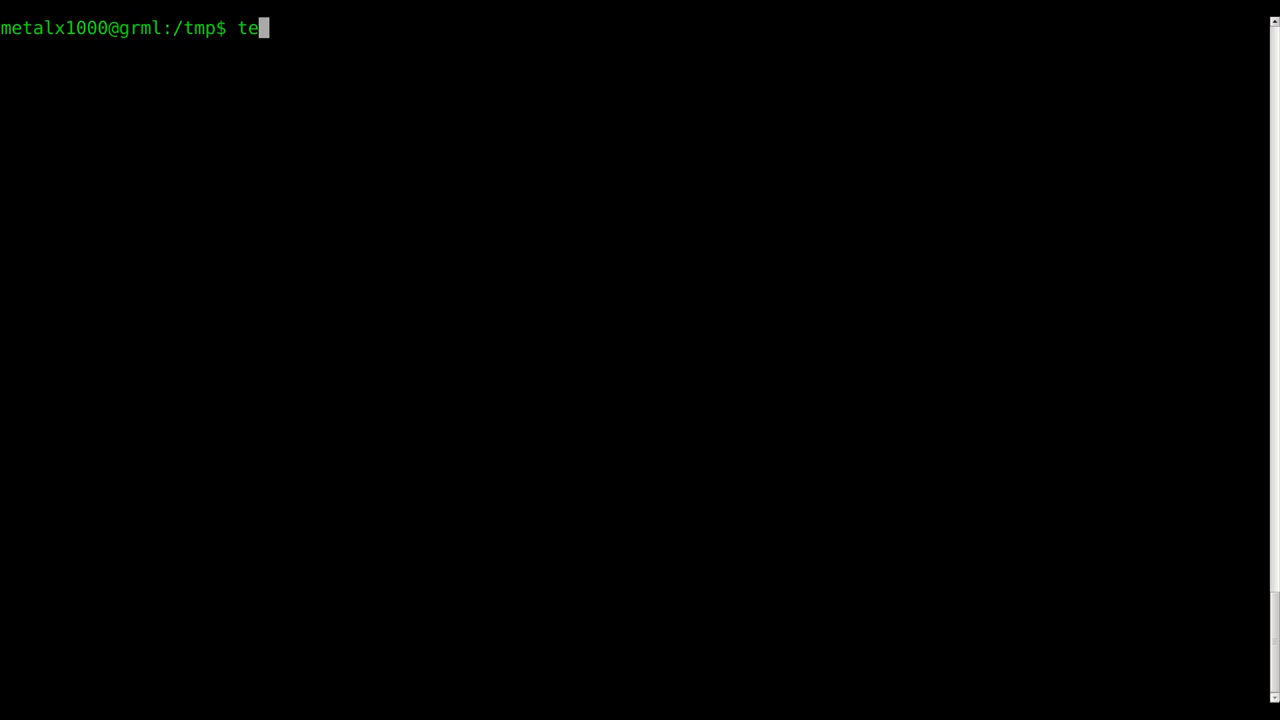
text(cat text)
key(Return)
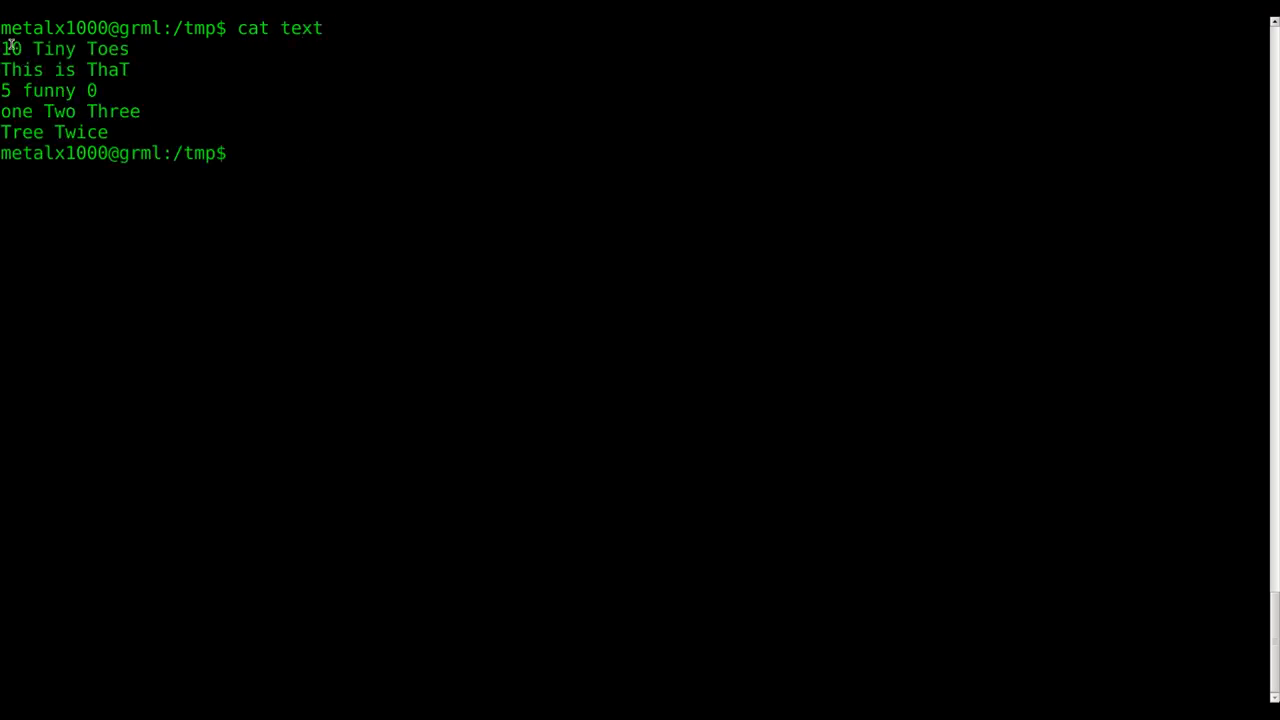
mouse_move(235, 90)
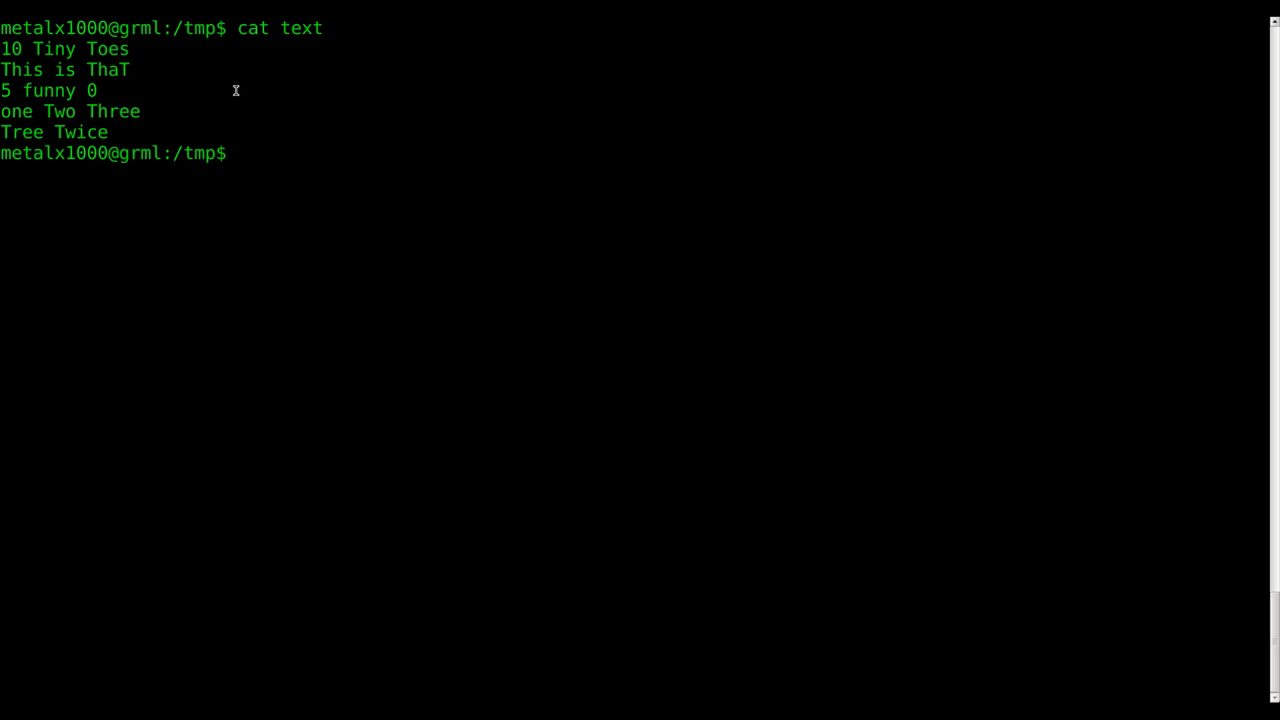
Run sed 's/[0-9]//g' text, then sed 's/[0-9]/*/g' text to replace digits with asterisks.
text(sed 's)
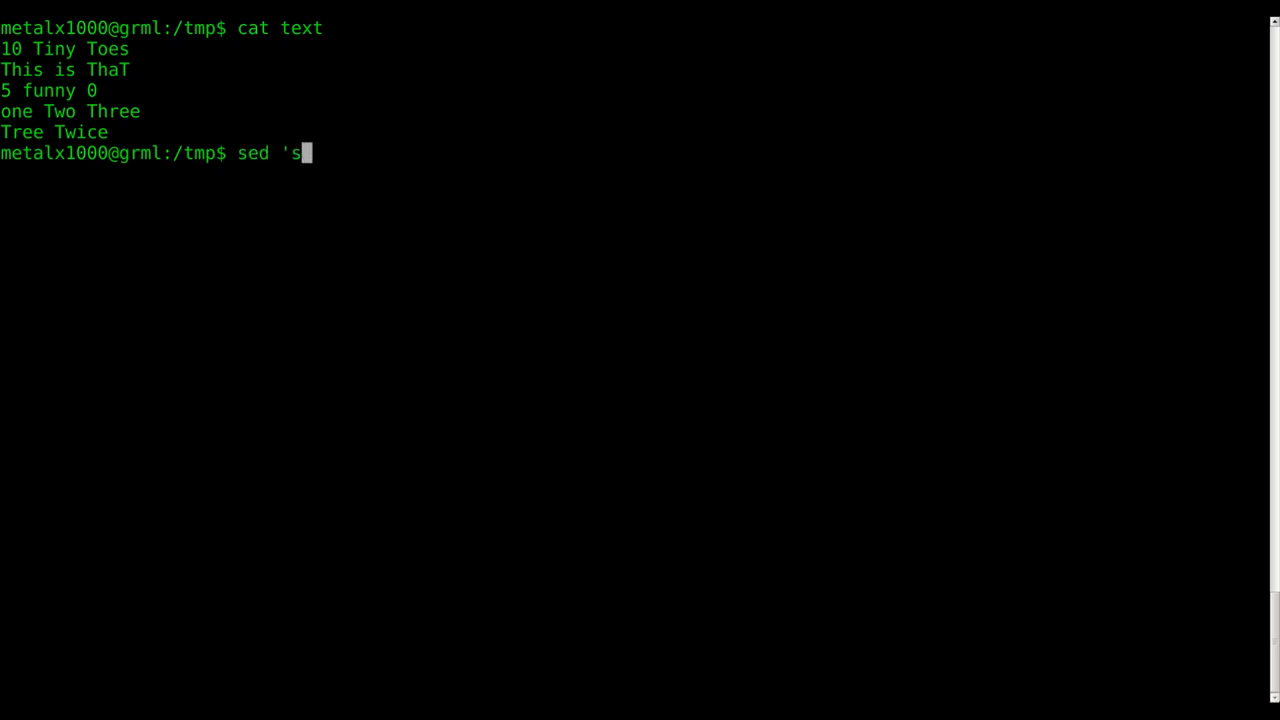
text(///g')
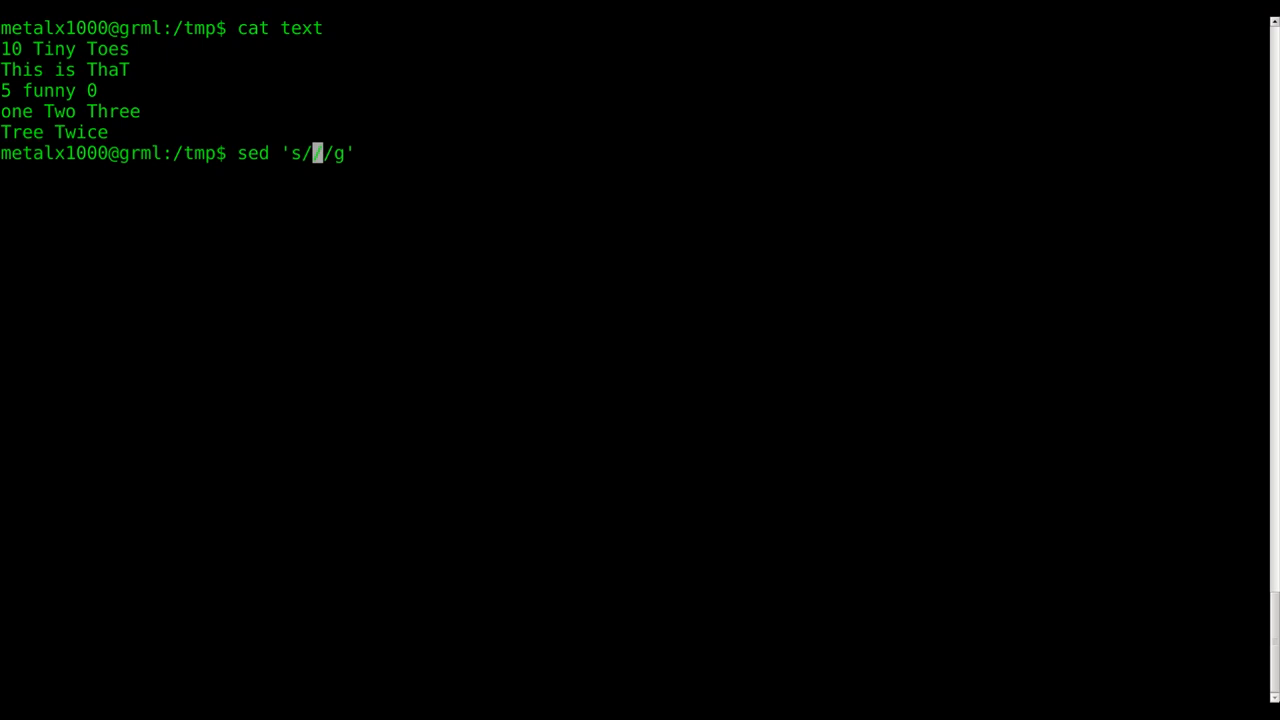
text(/)
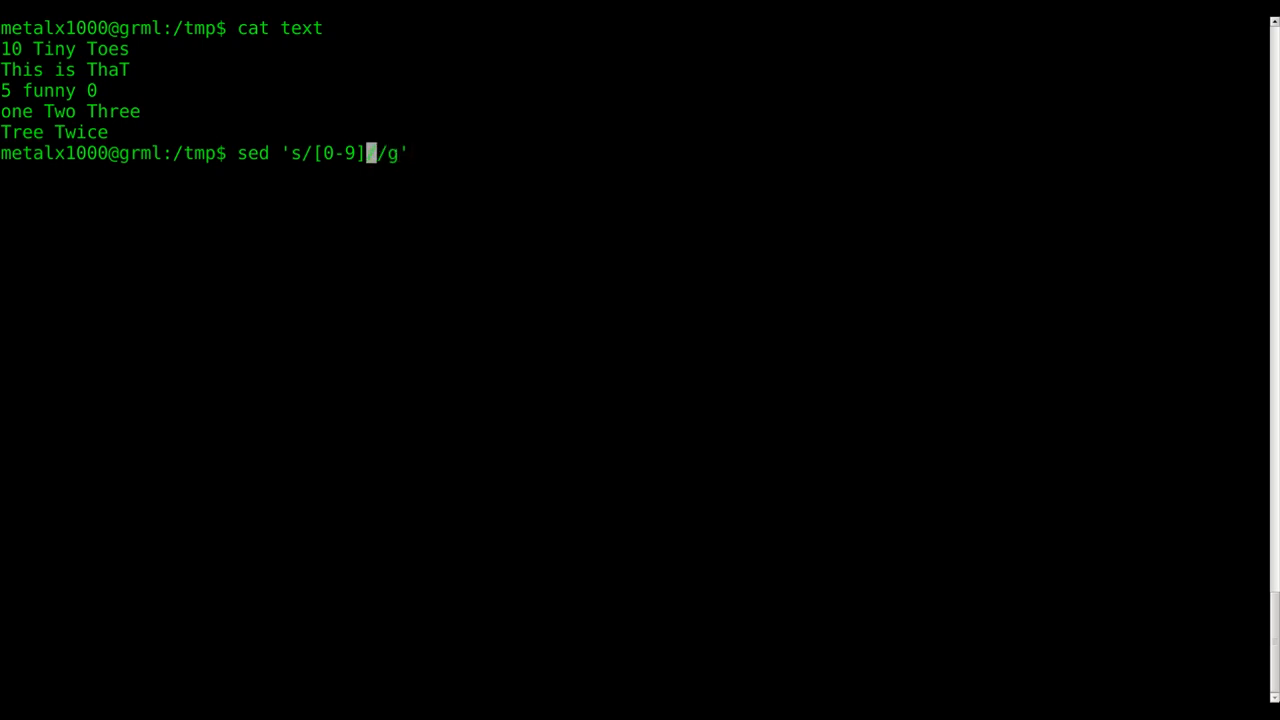
text(/)
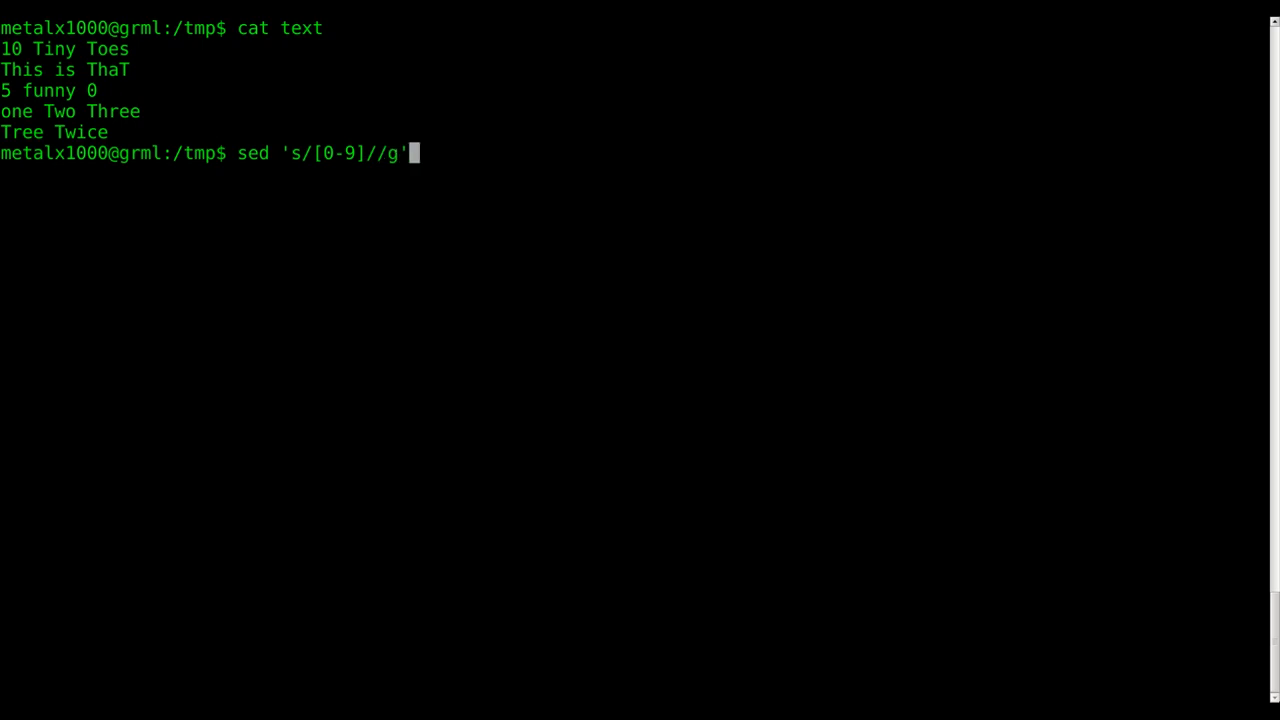
key(Return)
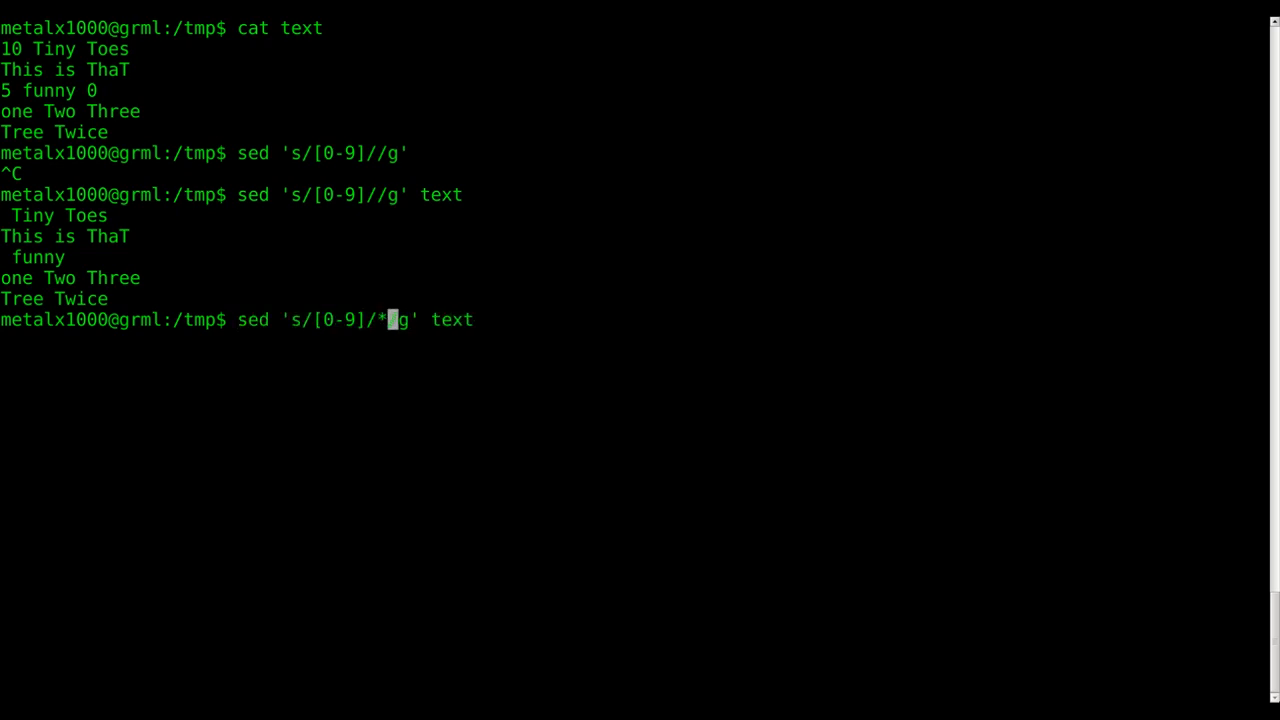
key(Return)
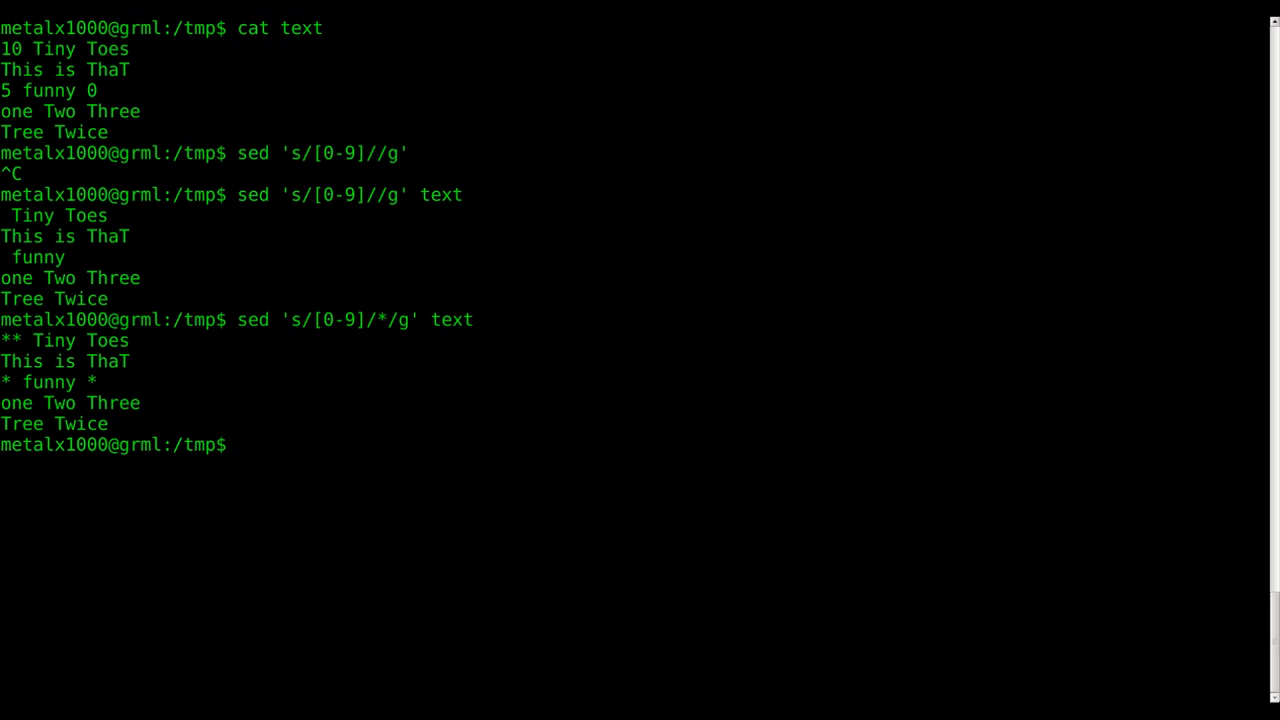
key(Up)
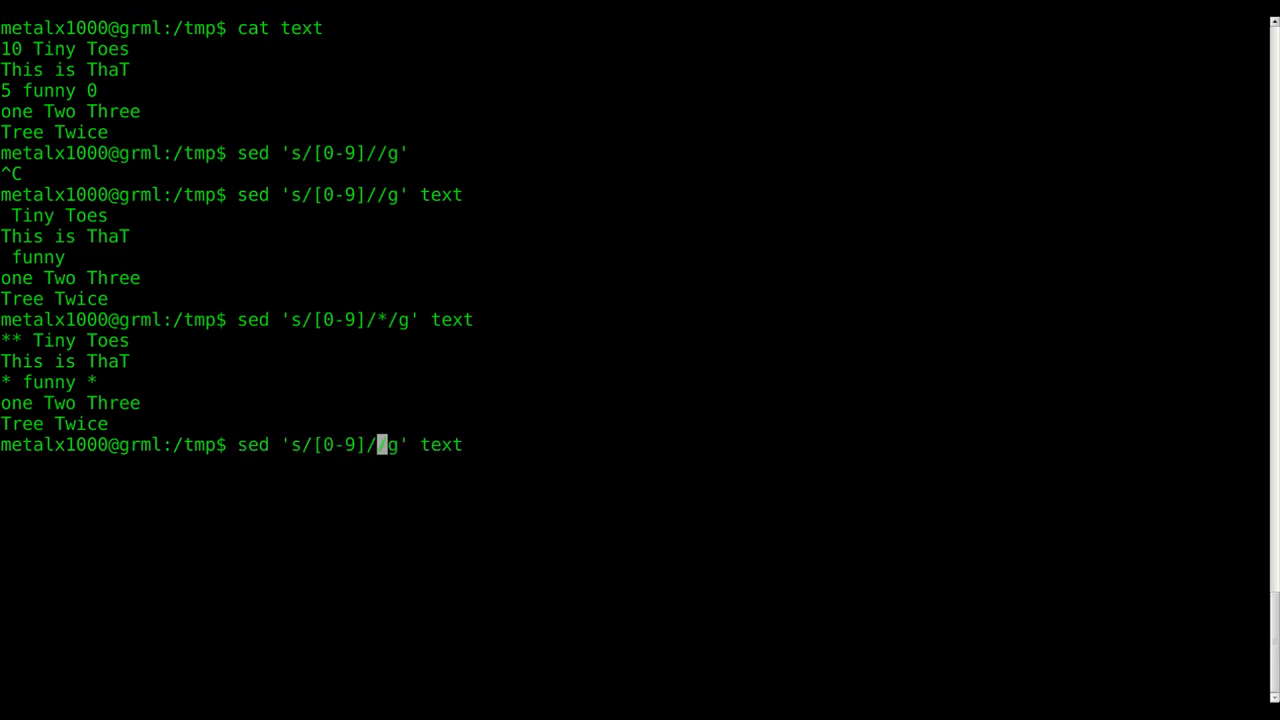
Wrap 10 as (10) with sed 's/10/(10)/g', then replace every digit with (10).
key(BackSpace)
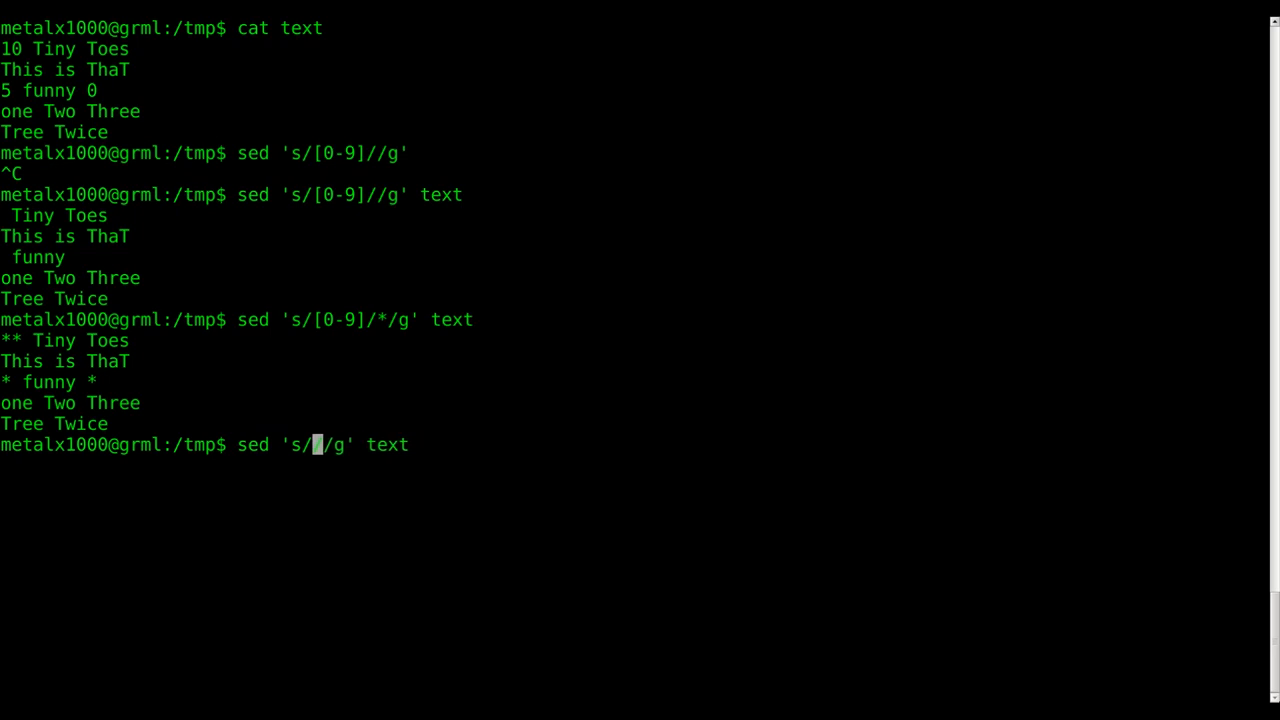
text(10/)
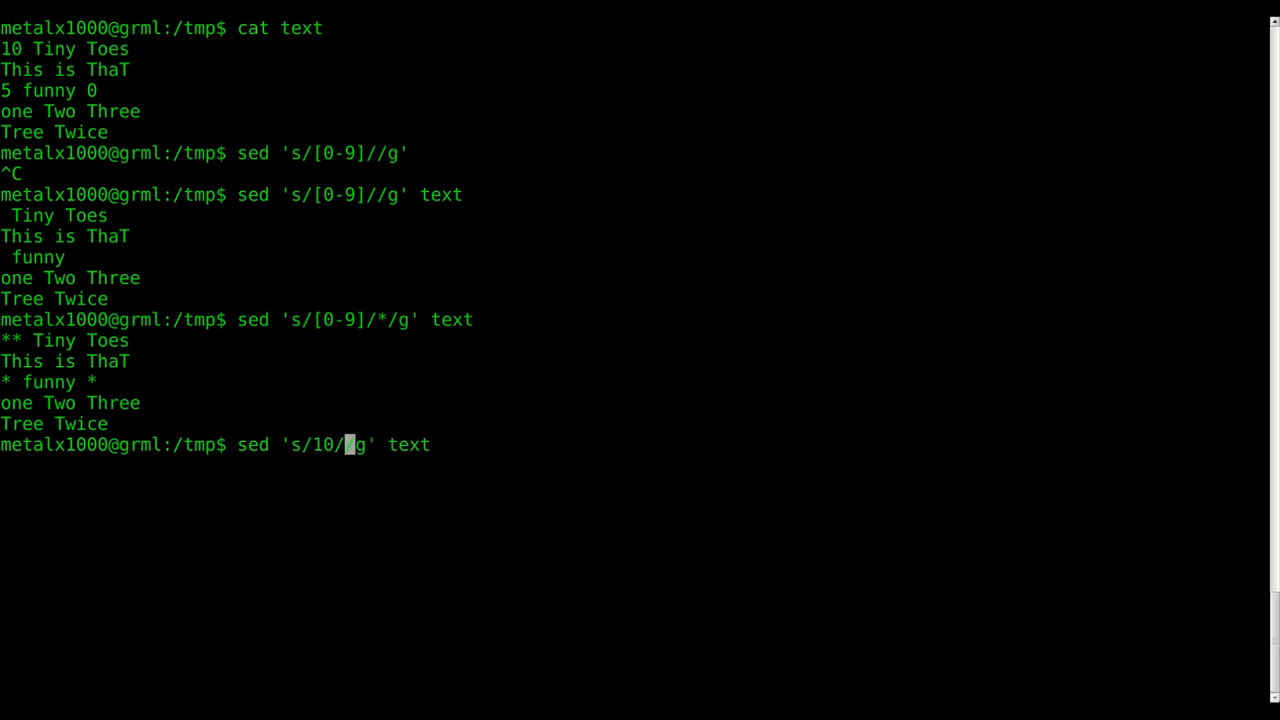
text(()
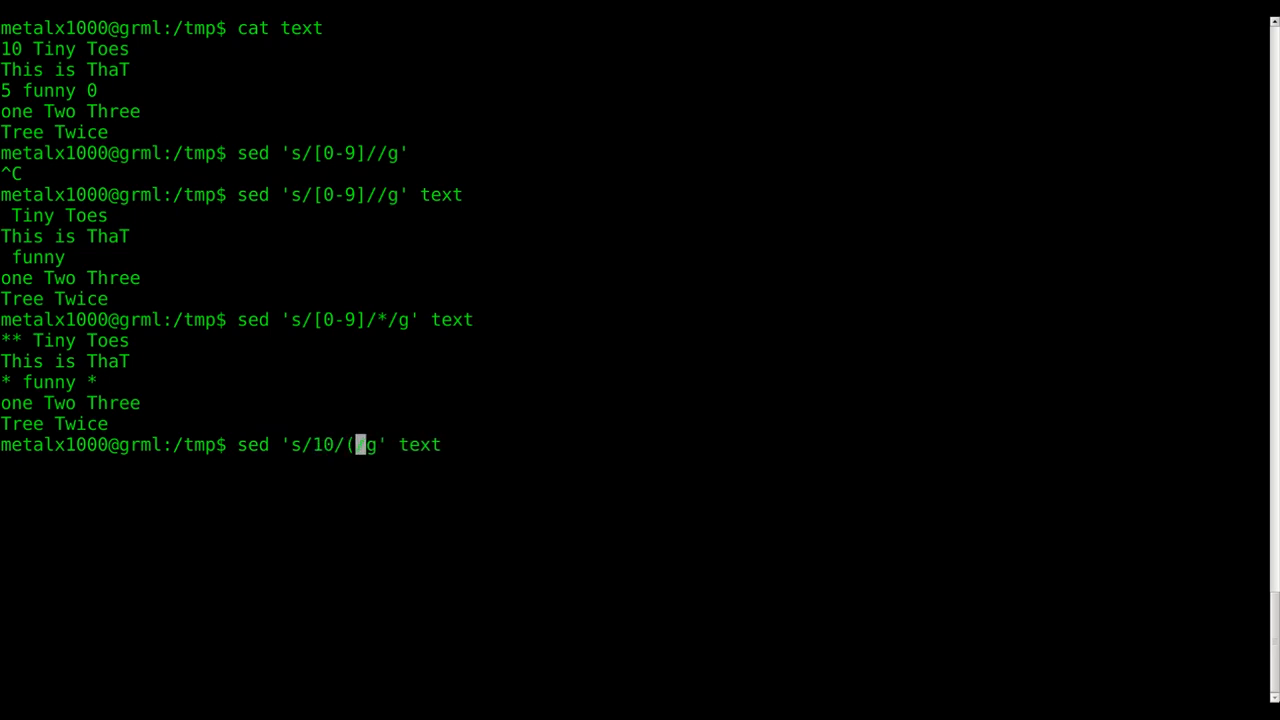
text(10)/g)
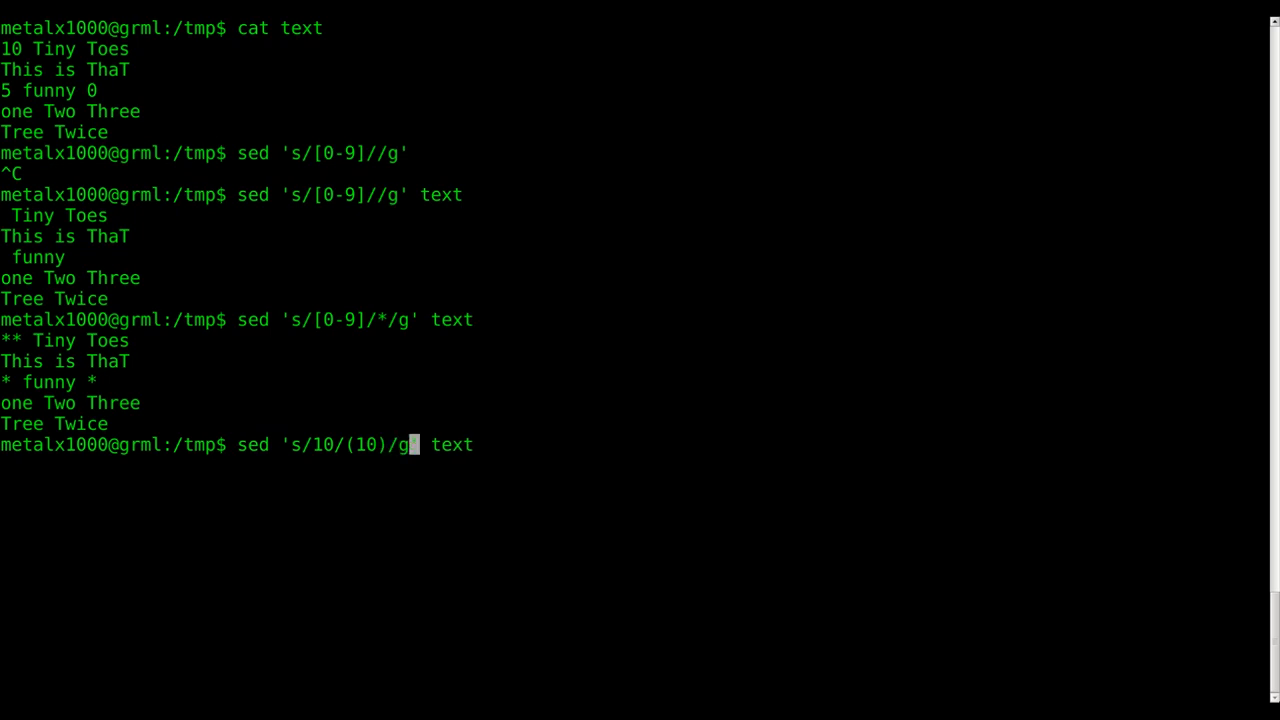
key(Return)
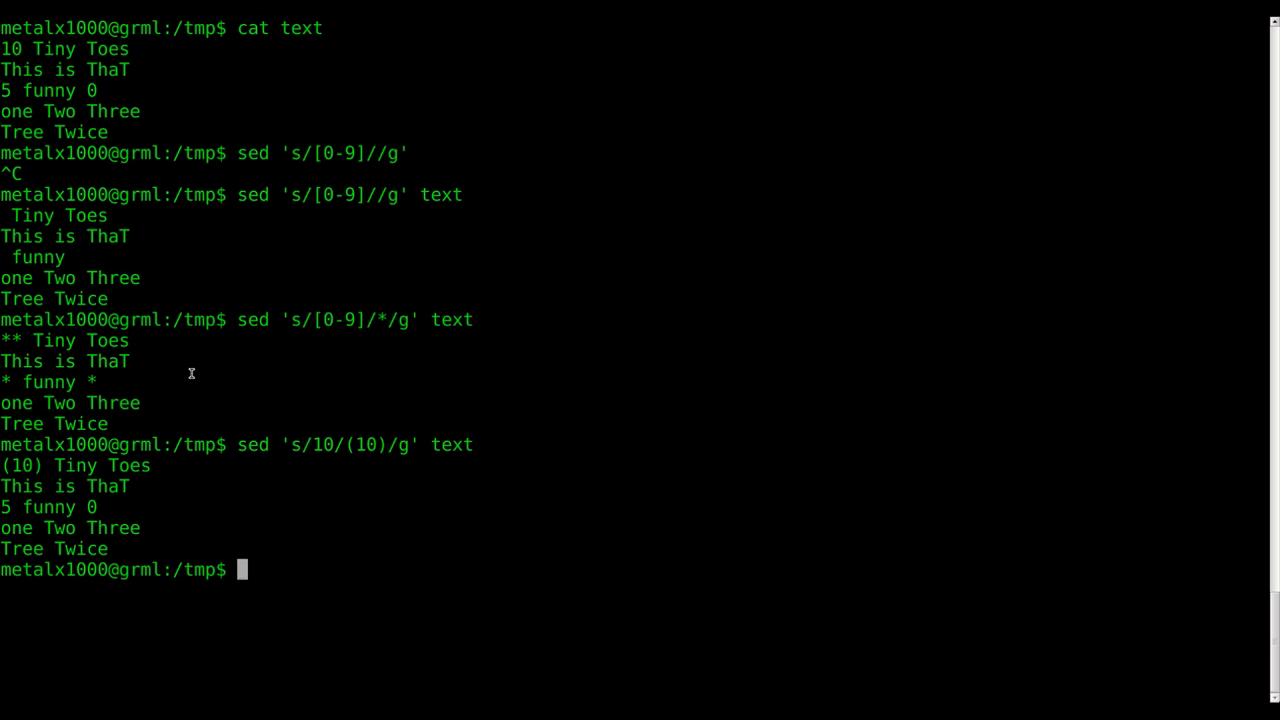
key(Up)
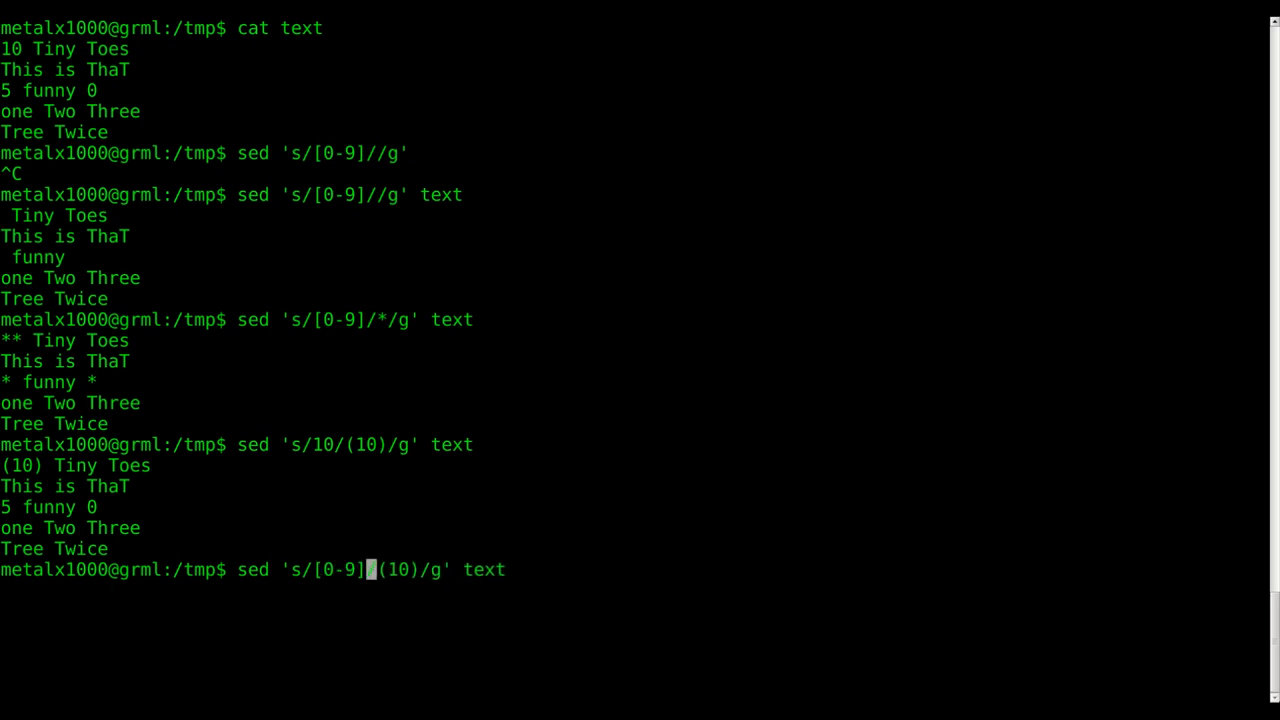
key(Return)
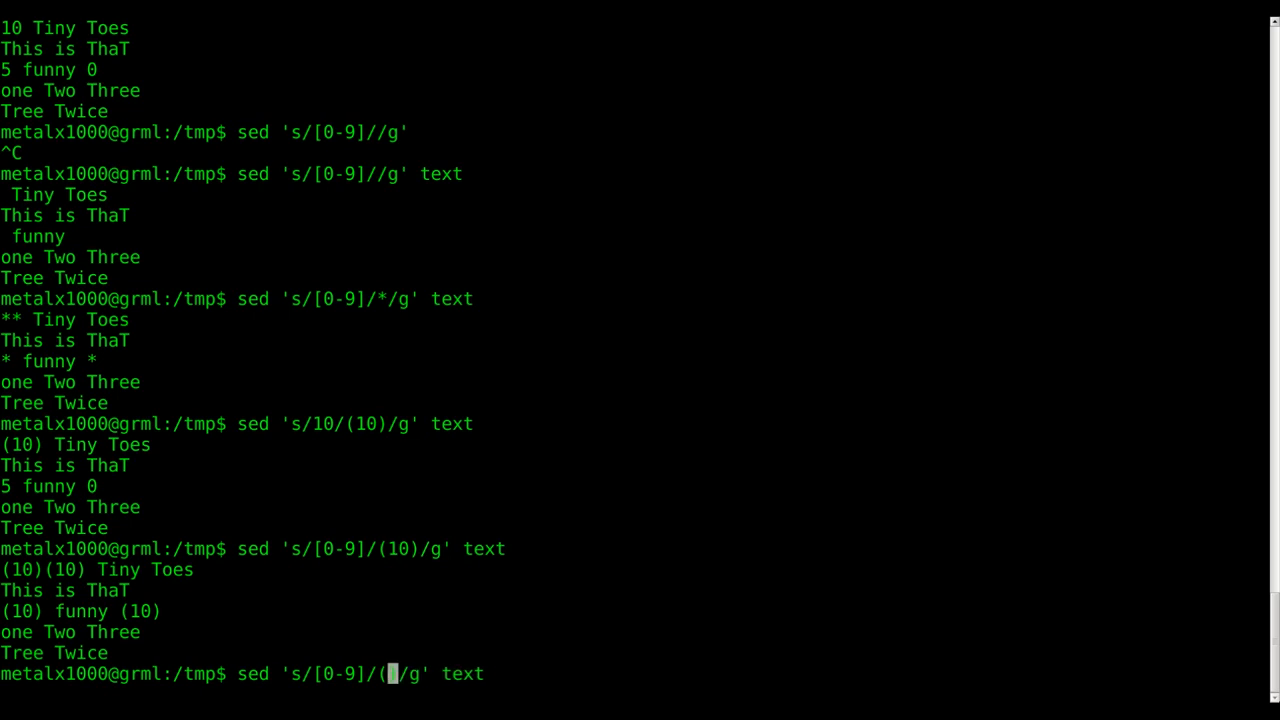
Run sed 's/[0-9]/(&)/g' text so each digit appears as (1)(0) and (5).
text(&))
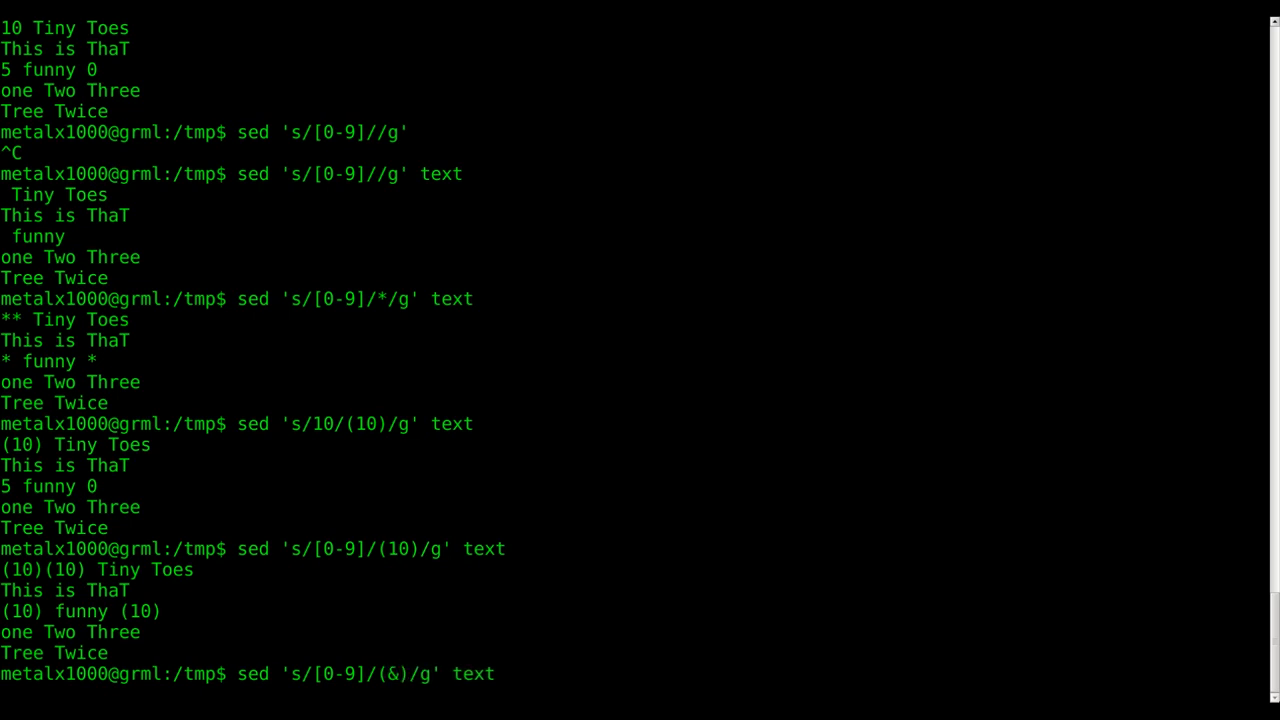
key(Return)
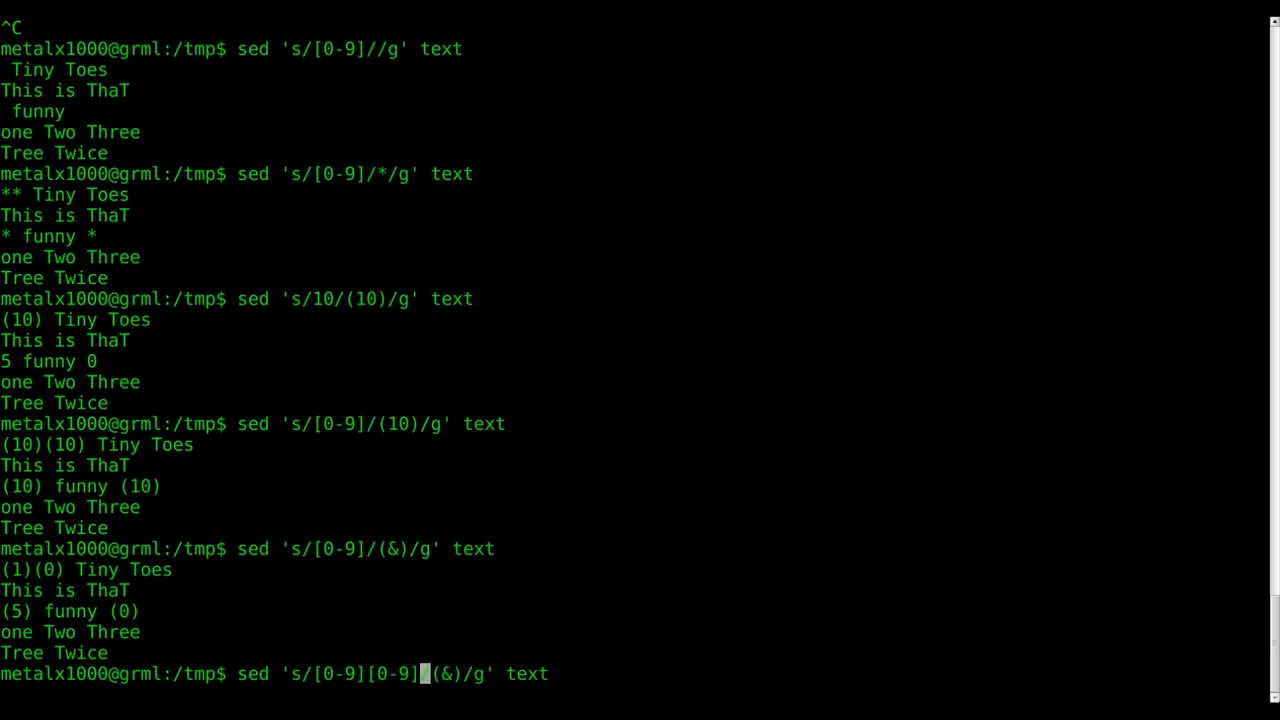
Run sed 's/[0-9][0-9]/(&)/g' text, wrapping only 10 as (10).
key(Return)
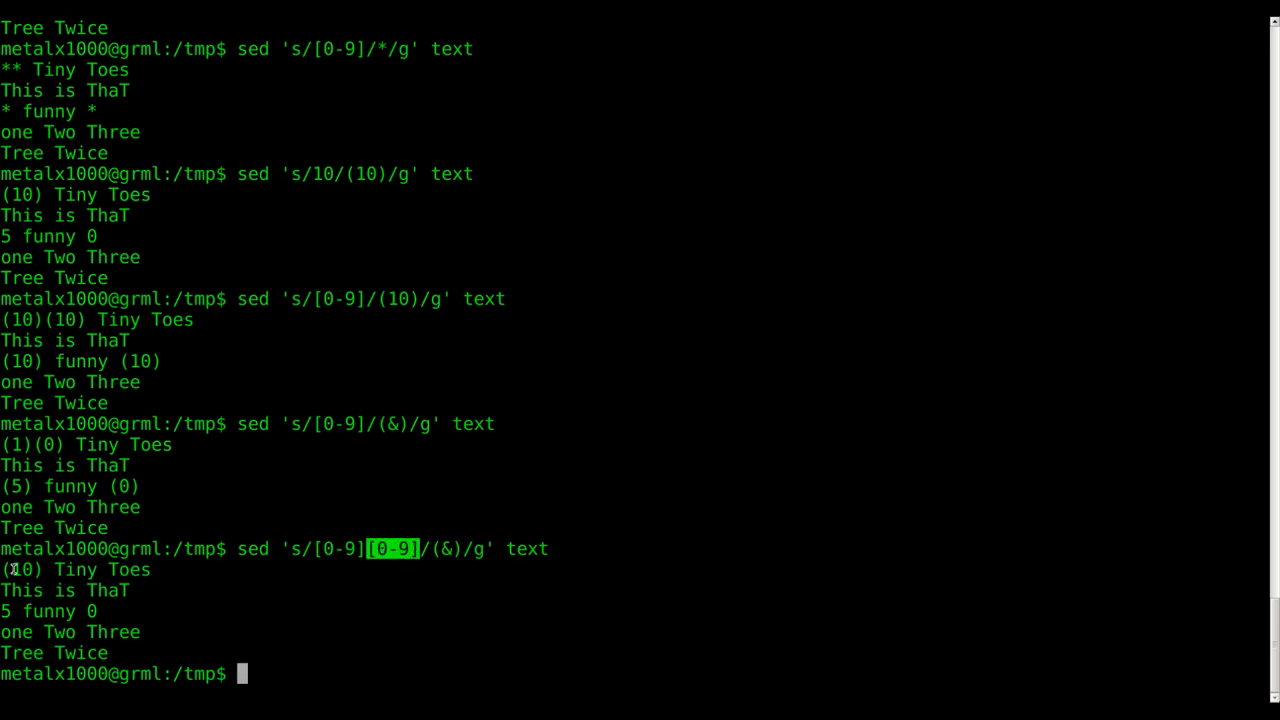
key(Return)
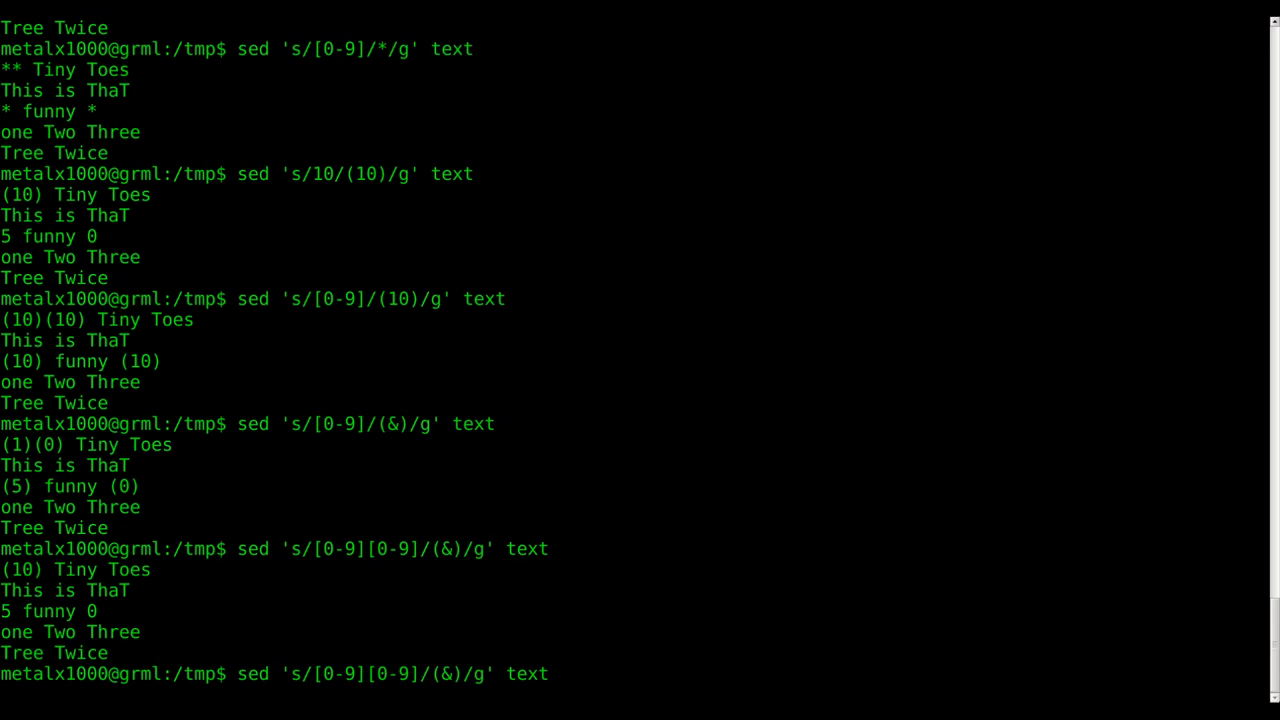
Add * to the pattern, running sed 's/[0-9][0-9]*/(&)/g' to wrap 10, 5 and 0.
text(*)
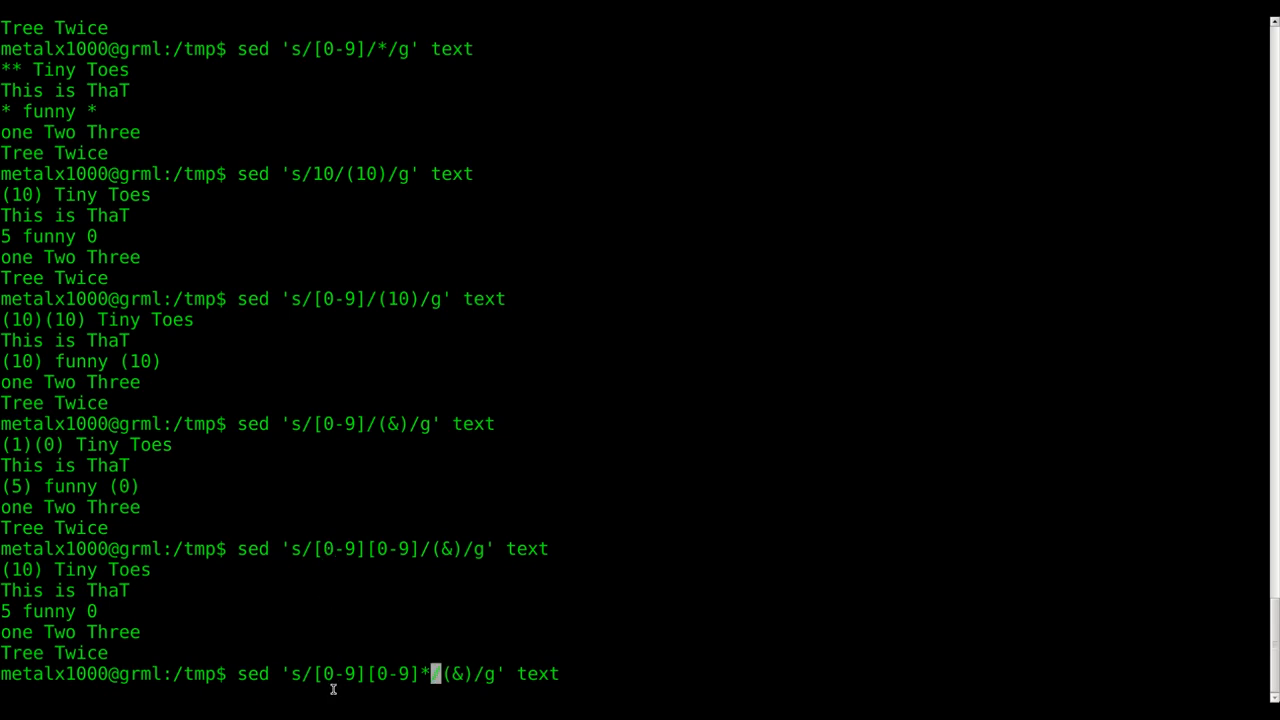
key(Left)
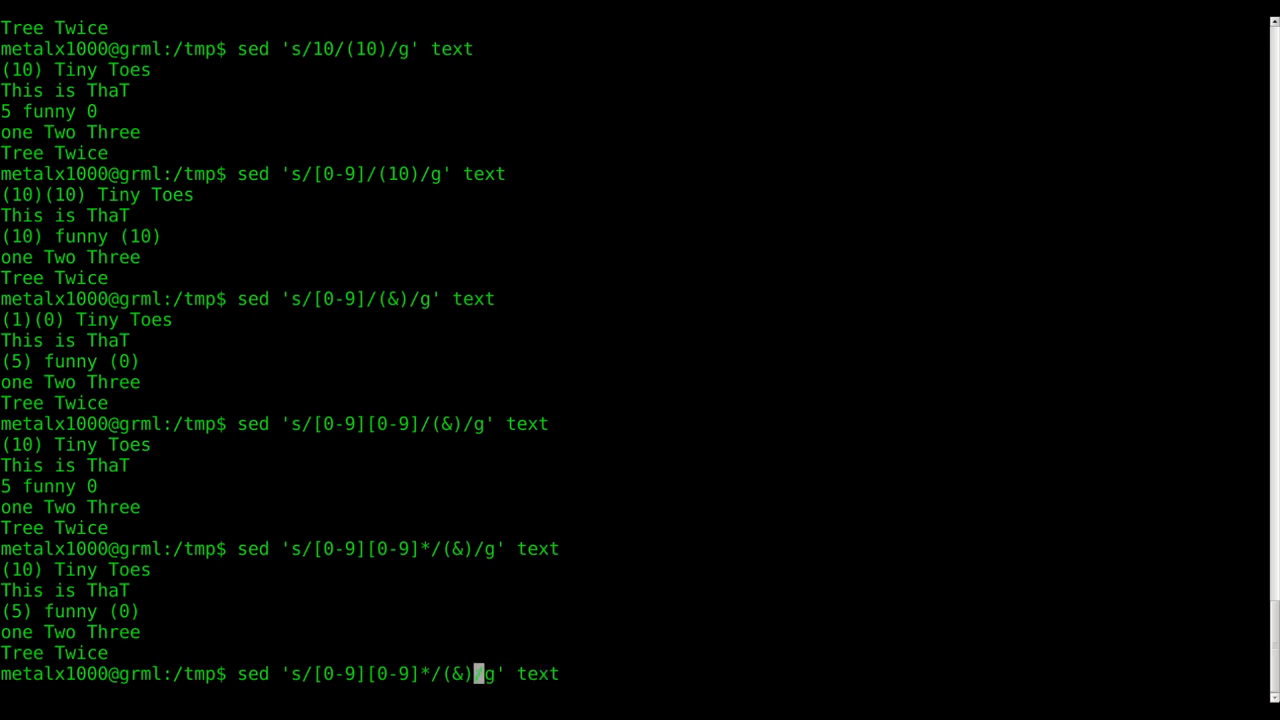
text(**)
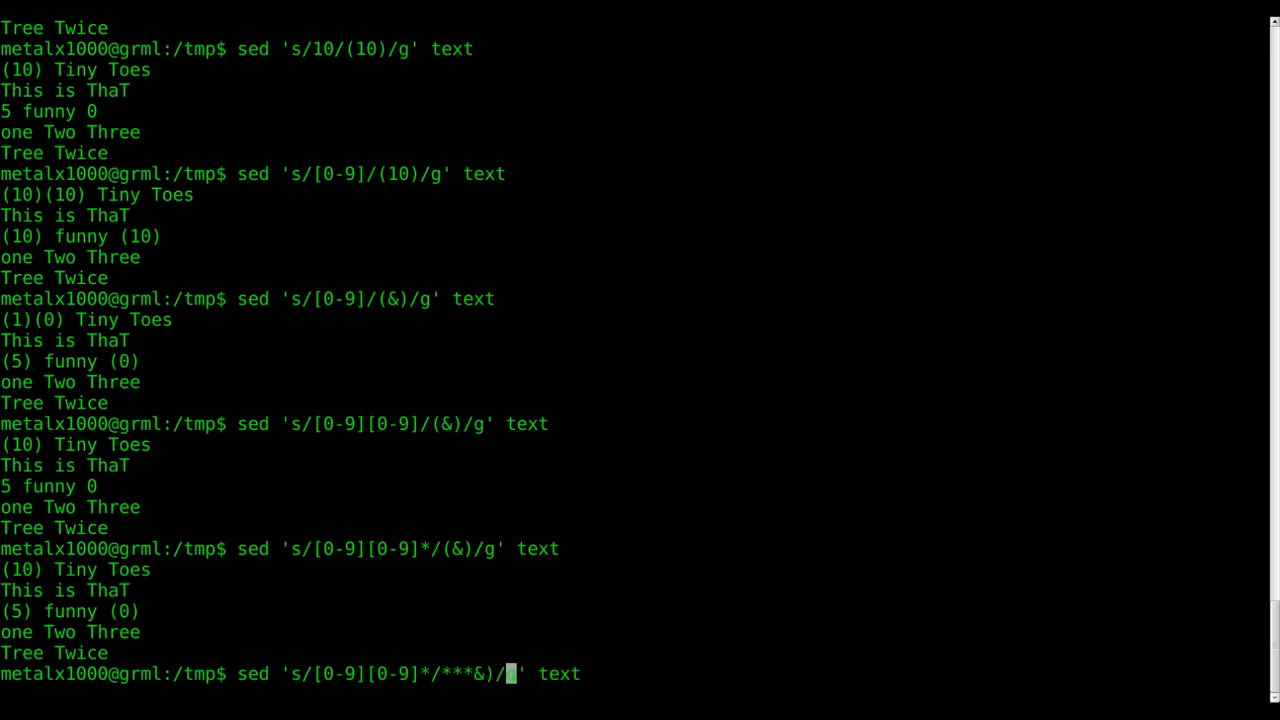
Use ***&*** as the replacement, producing ***10*** and ***5*** funny ***0***.
key(Return)
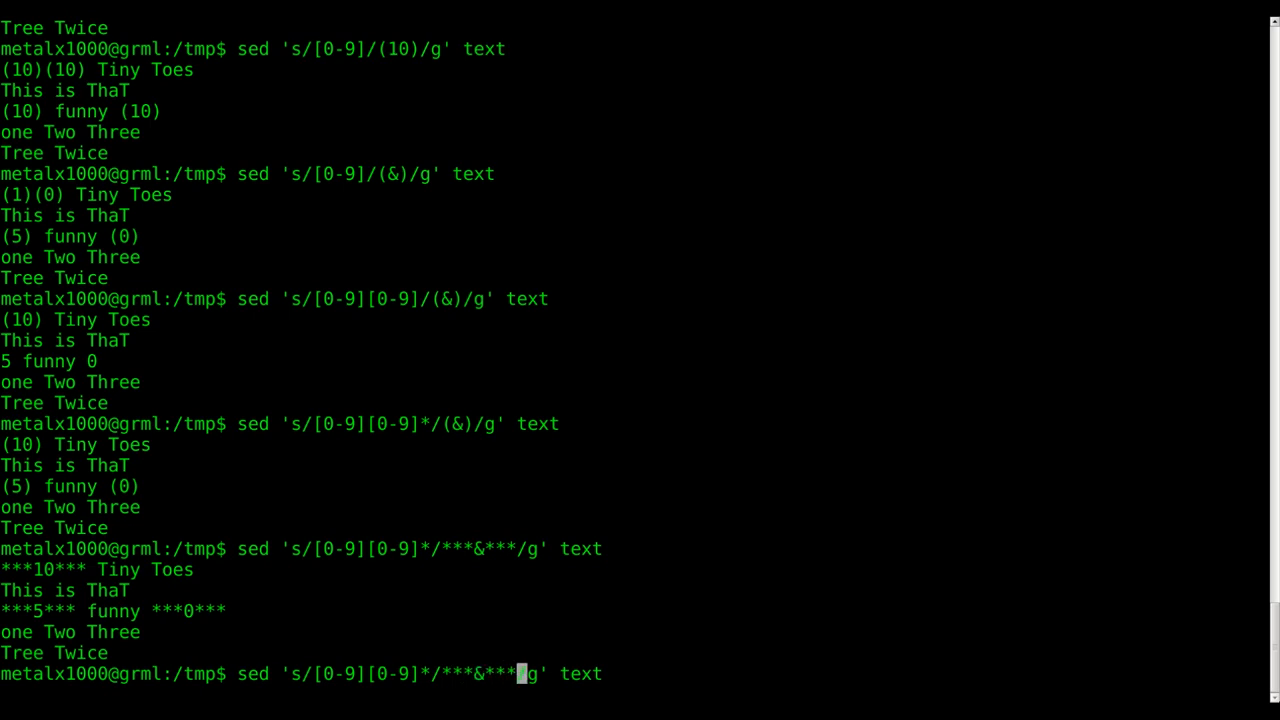
Replace numbers with ***&***&, then with && to give 1010, 55 and 00.
text(&)
key(Return)
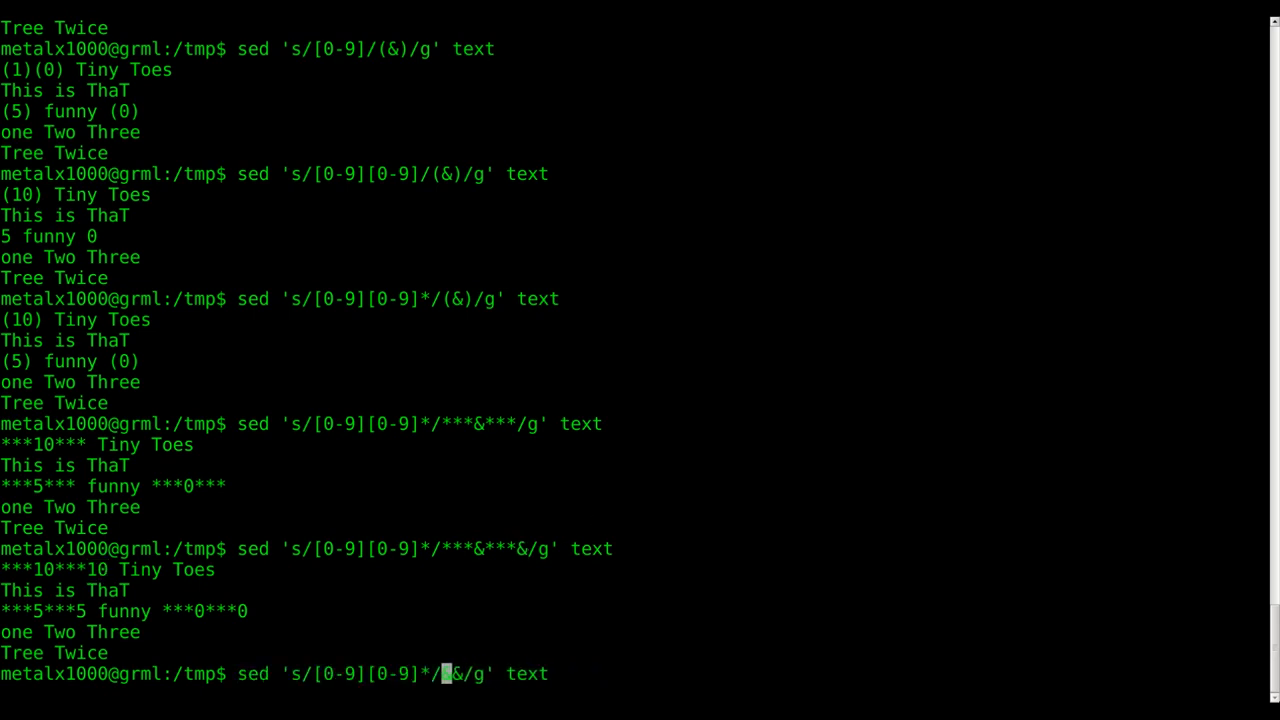
key(Return)
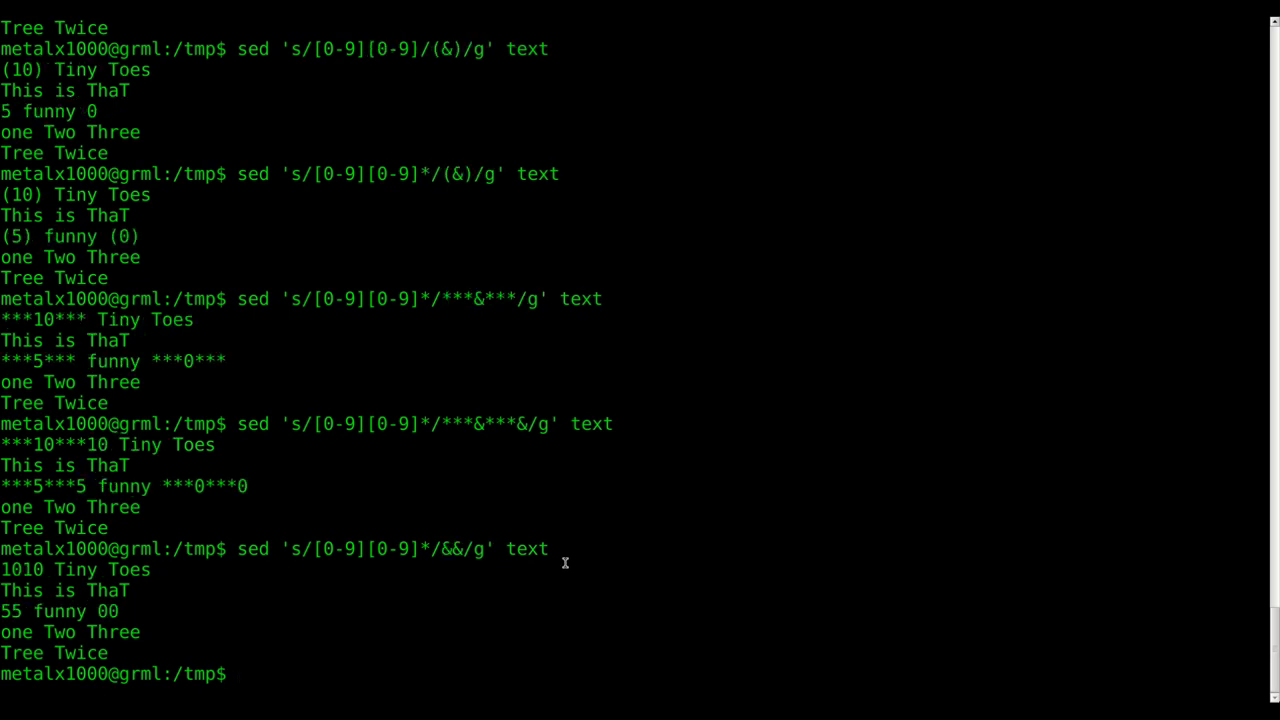
mouse_move(5, 569)
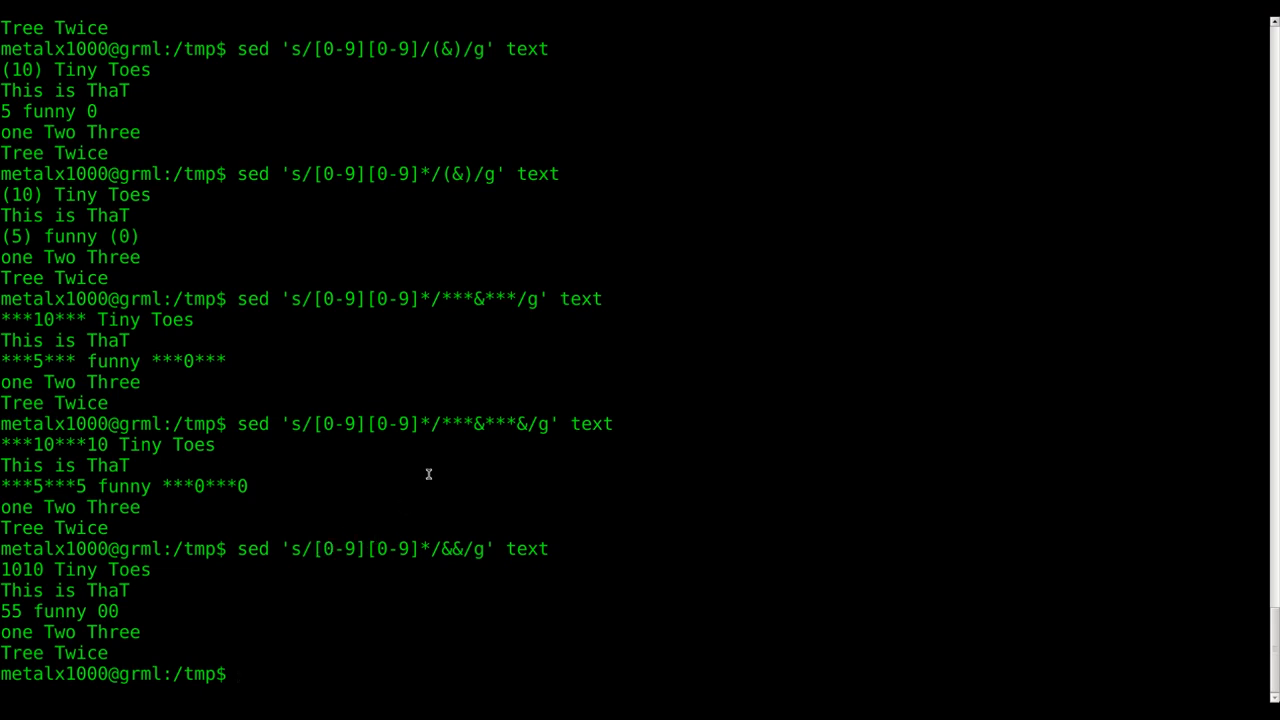
Run sed 's/T*/0000/g' text, then change the pattern to Th.
text(sed 's/[0-9][0-9]*/&&/g' tex)
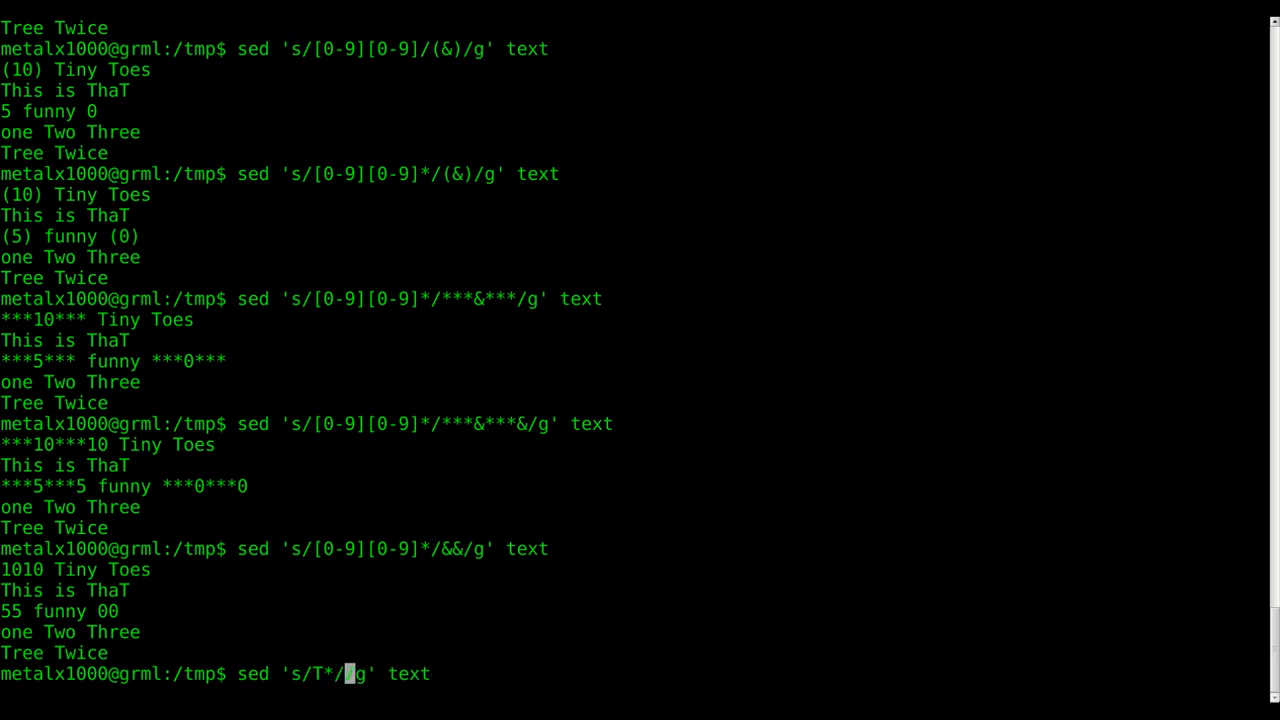
text(0)
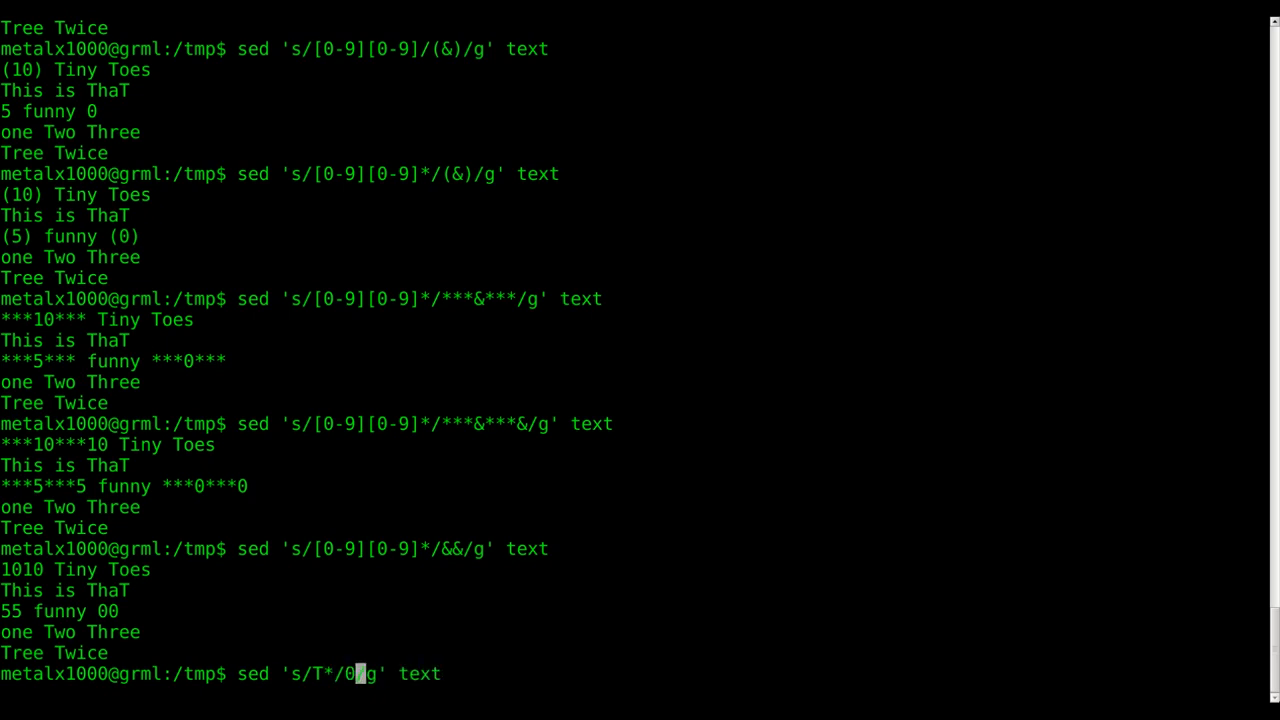
key(Return)
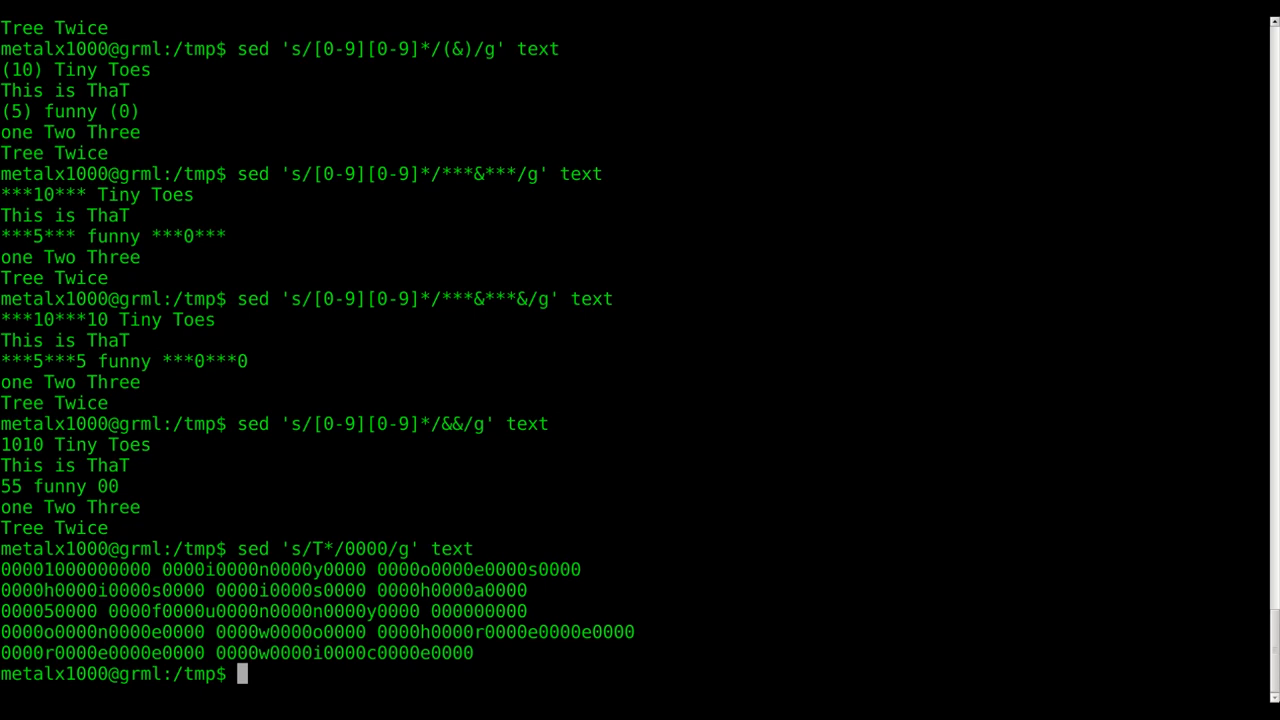
mouse_move(320, 471)
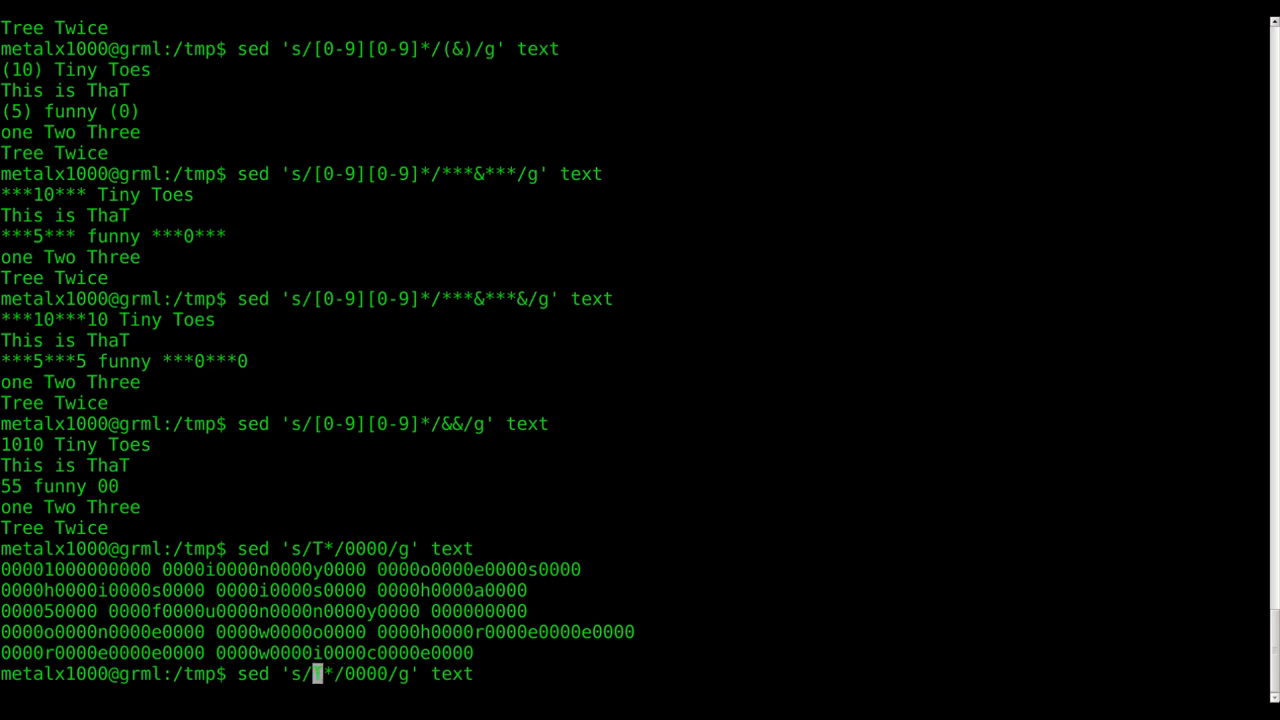
text(T)
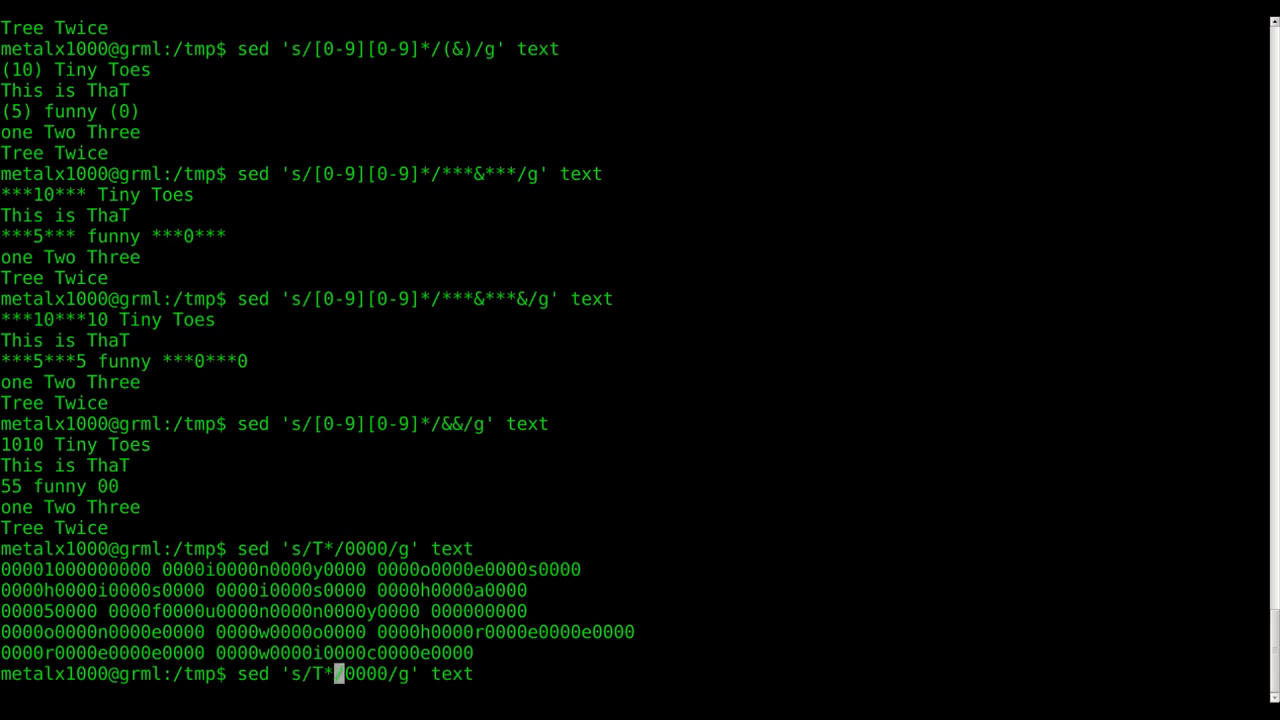
key(Return)
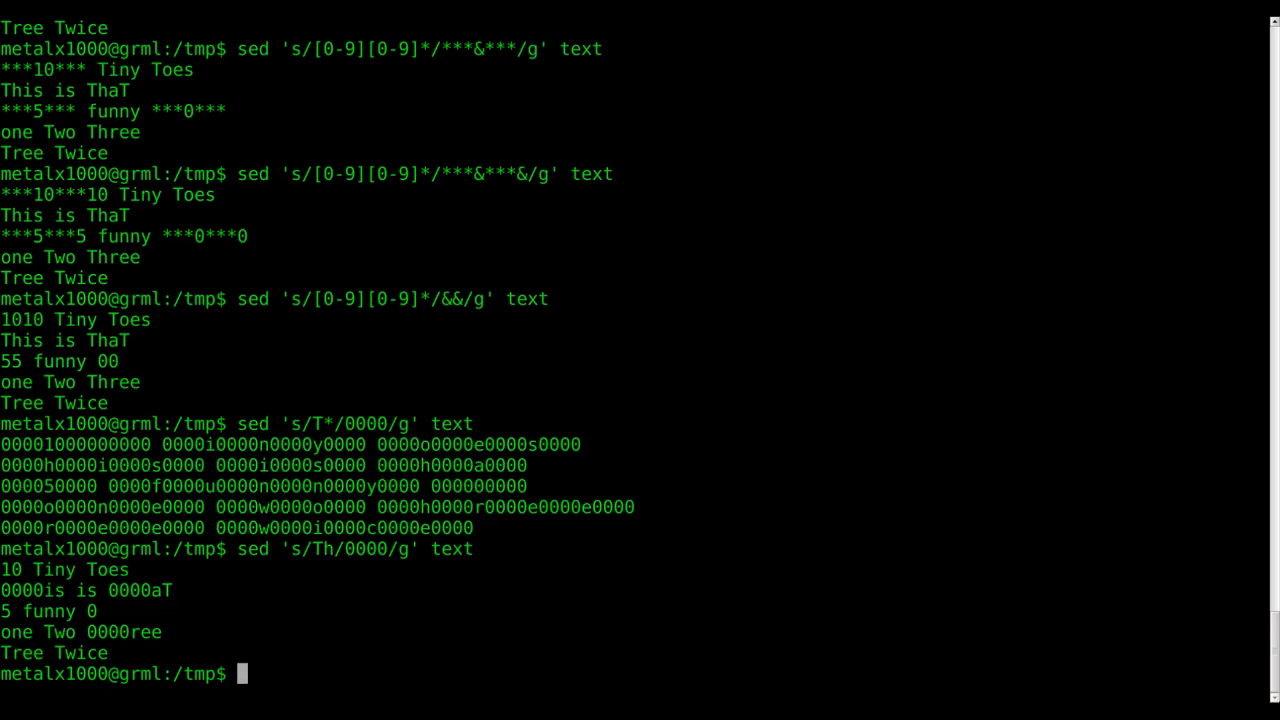
mouse_move(283, 358)
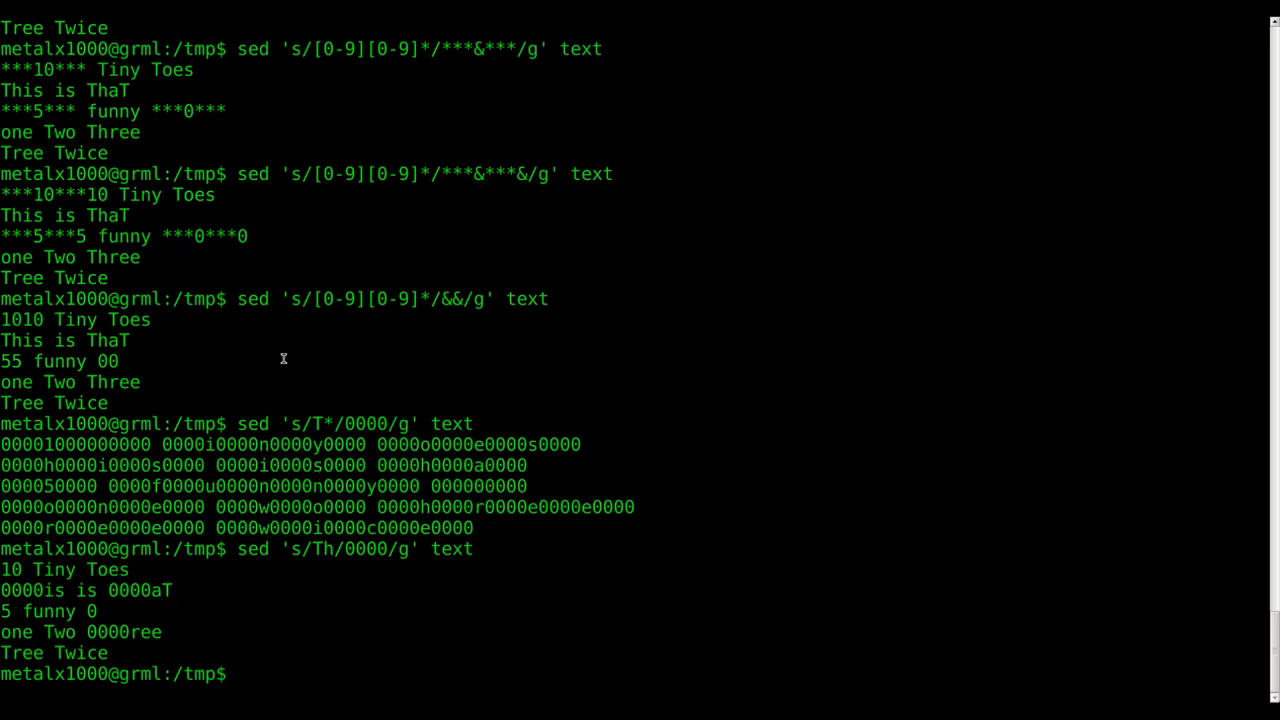
mouse_move(197, 577)
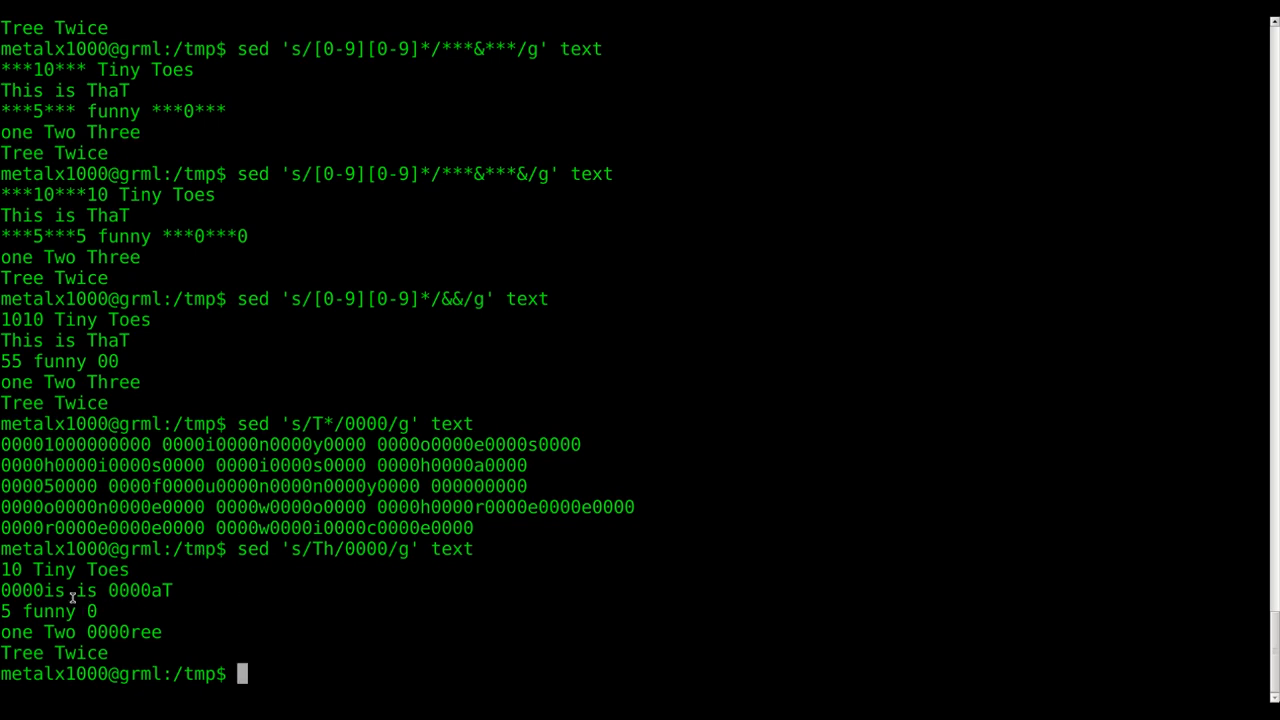
Run sed 's/Th*/0000/g' text, giving 0000iny 0000oes and 0000wice.
double_click(20, 590)
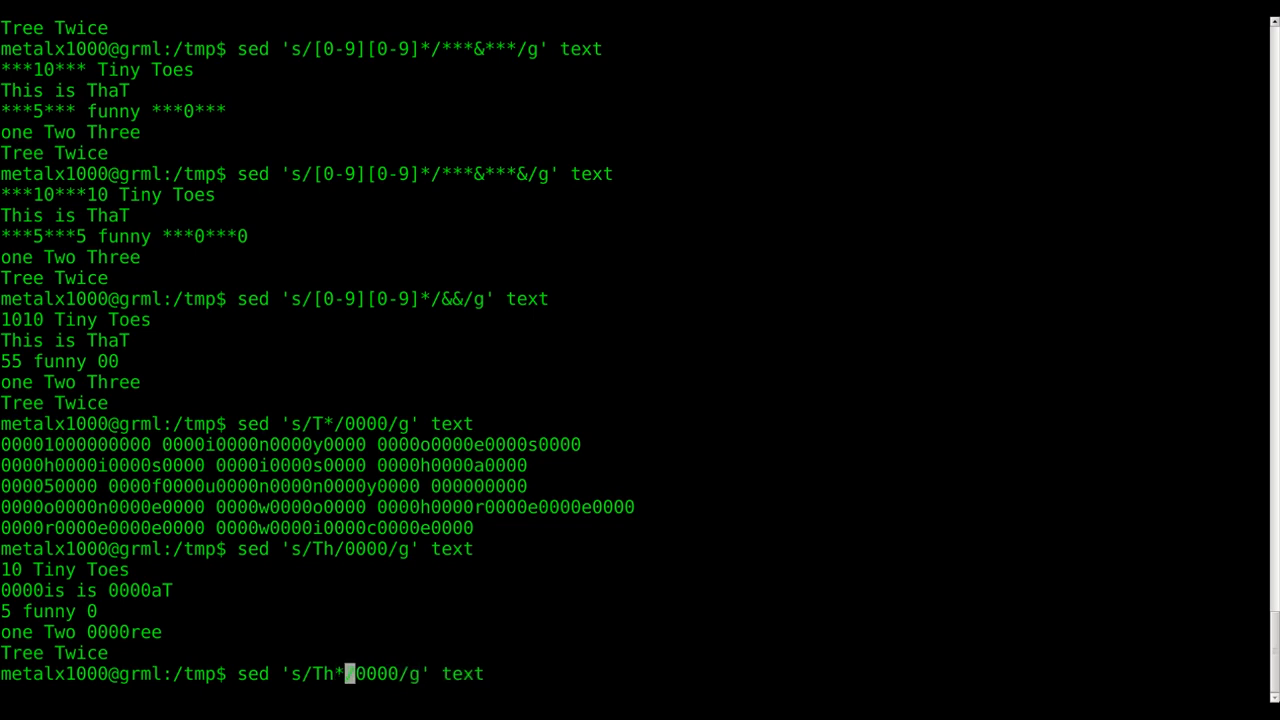
key(Return)
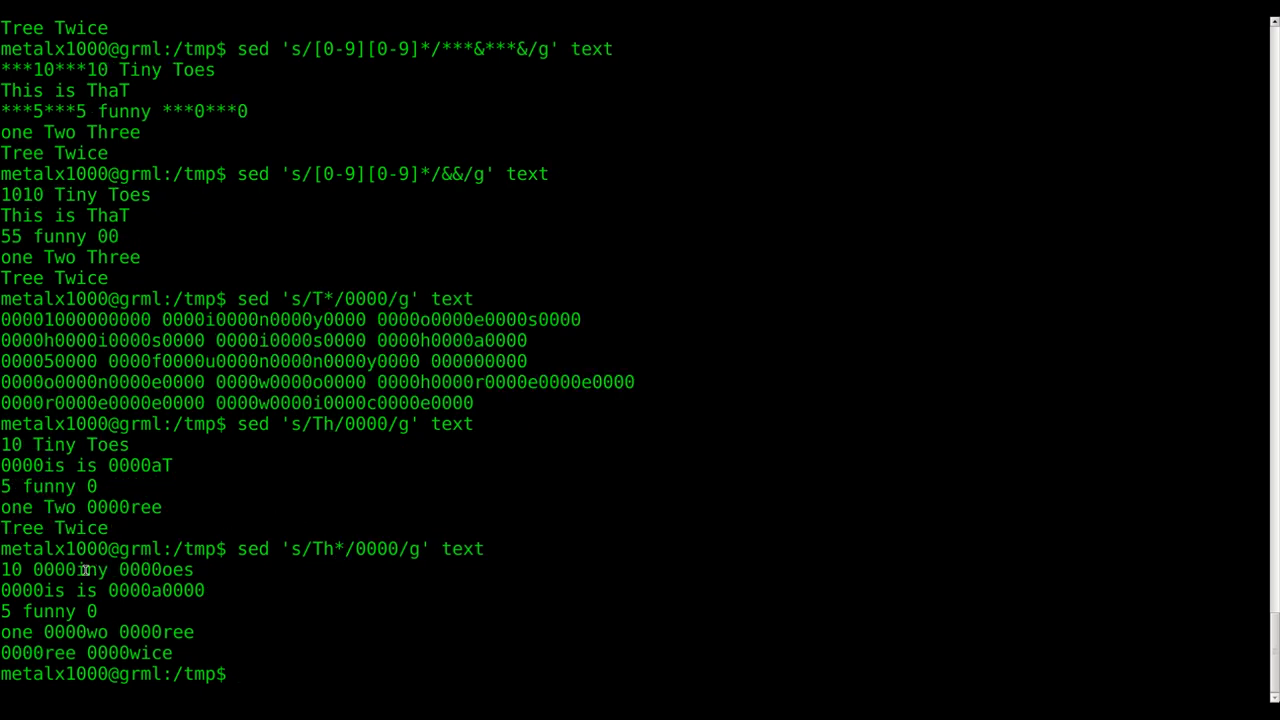
double_click(50, 570)
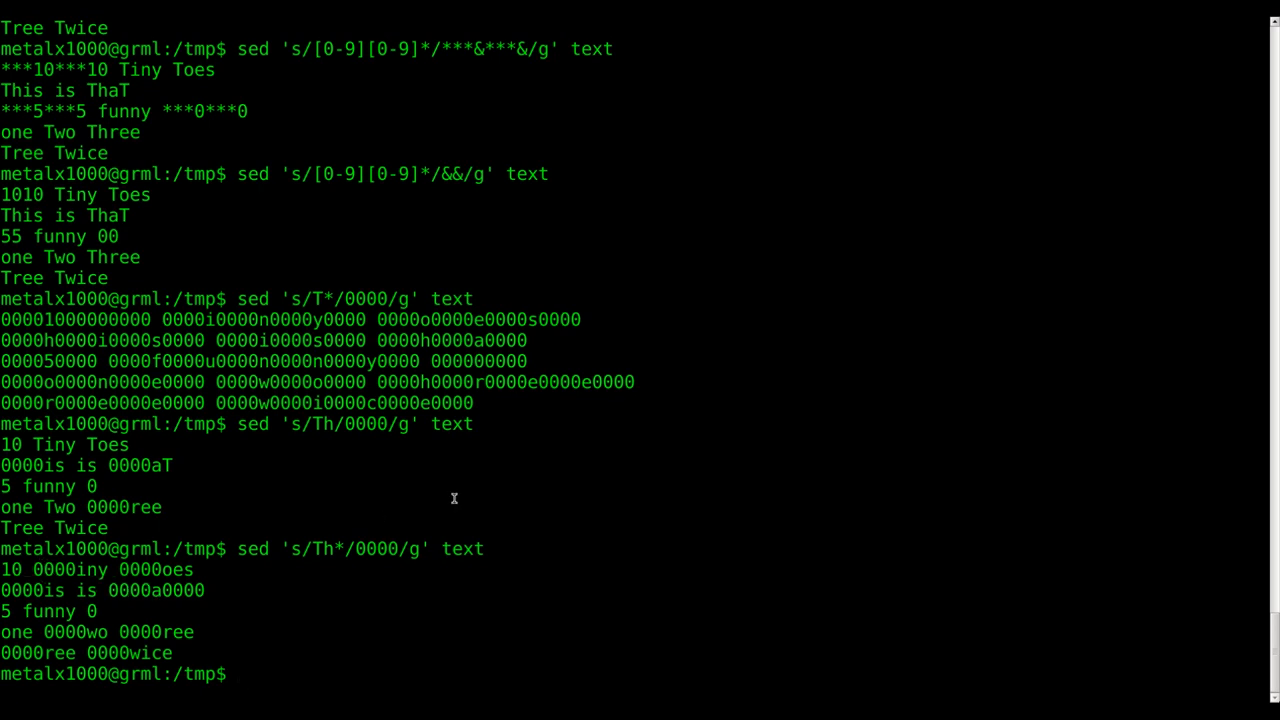
Run sed 's/Thr*/0000/' on text, producing '0000is is 0000aT' and 'Two 0000ee'.
text(sed 's/Th*/0000/' text)
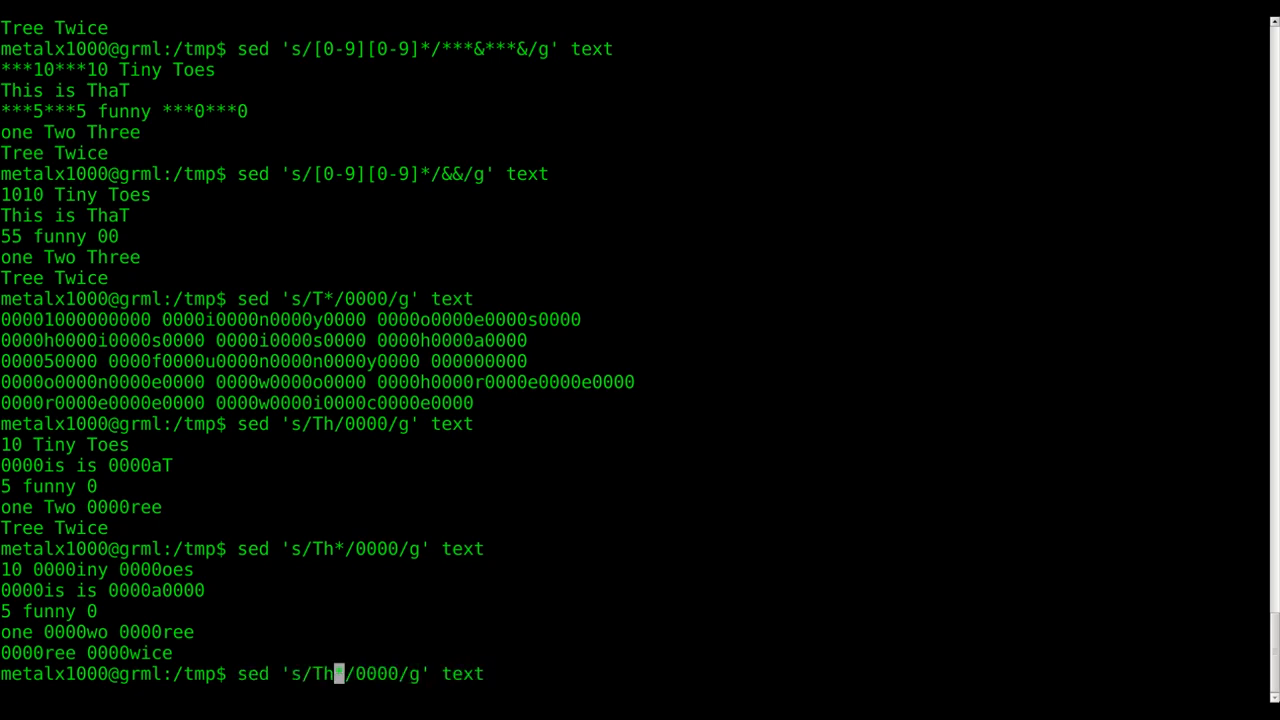
text(r)
key(Return)
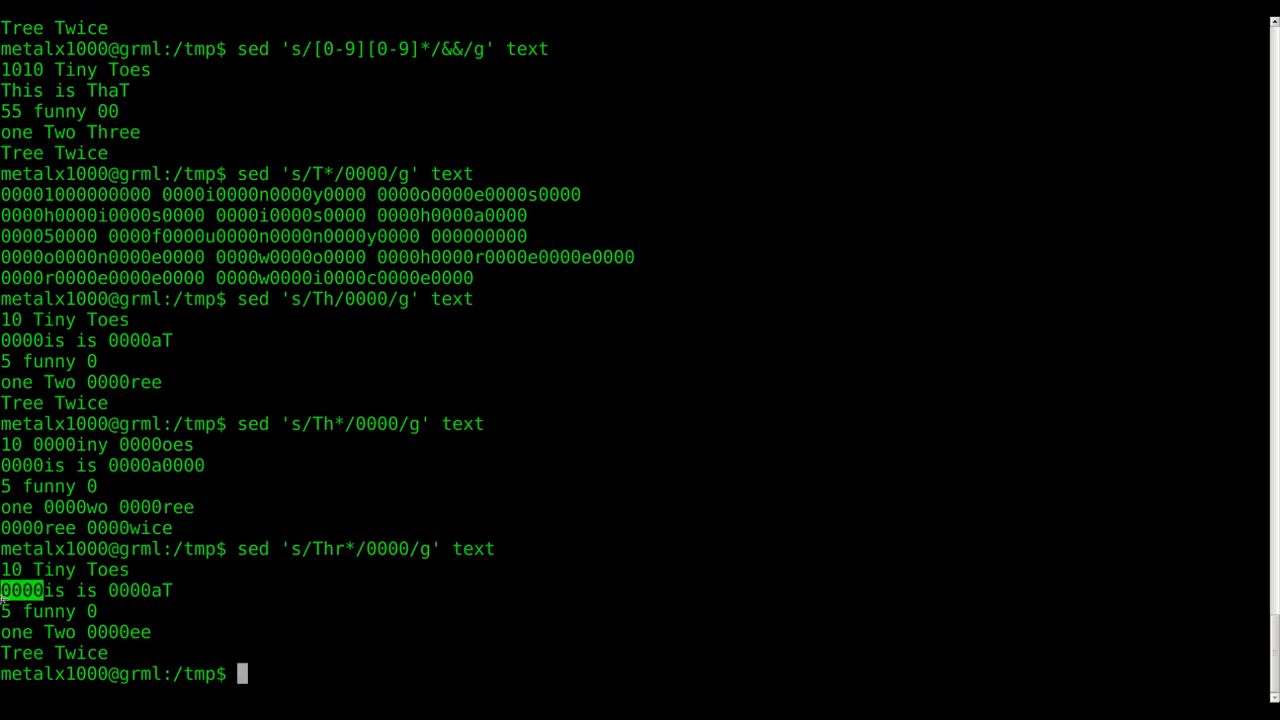
mouse_move(104, 631)
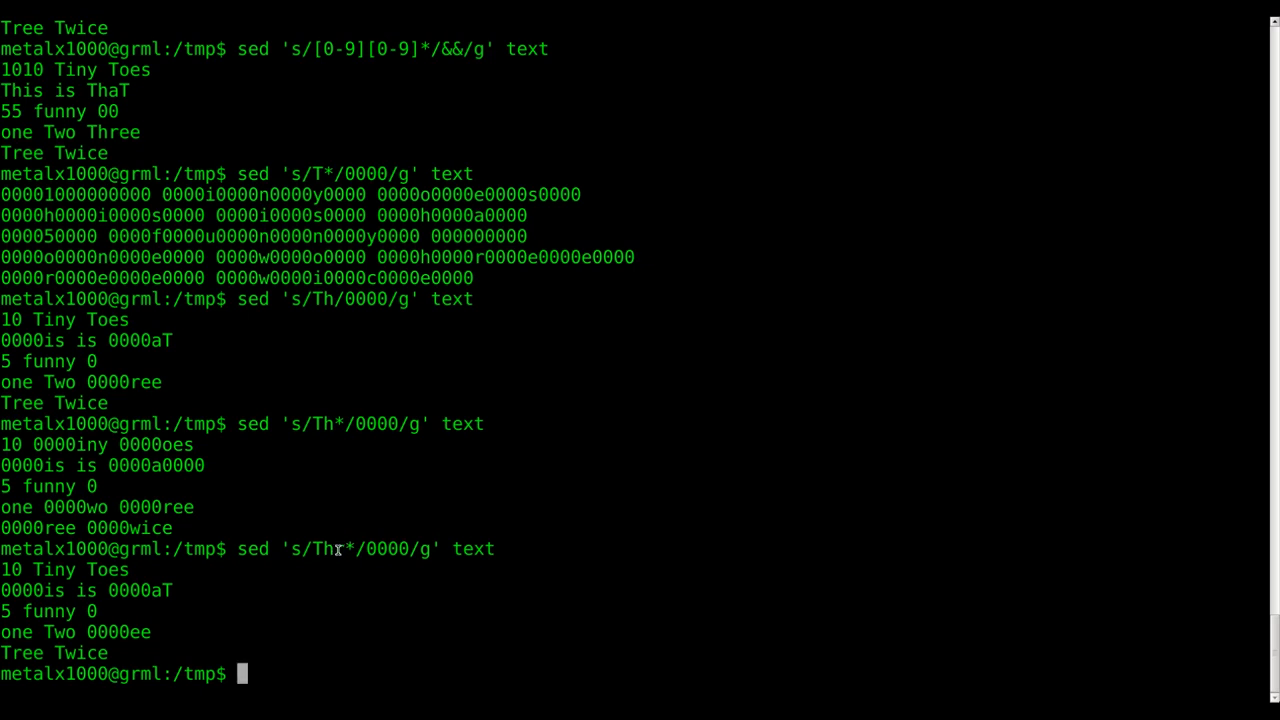
double_click(327, 548)
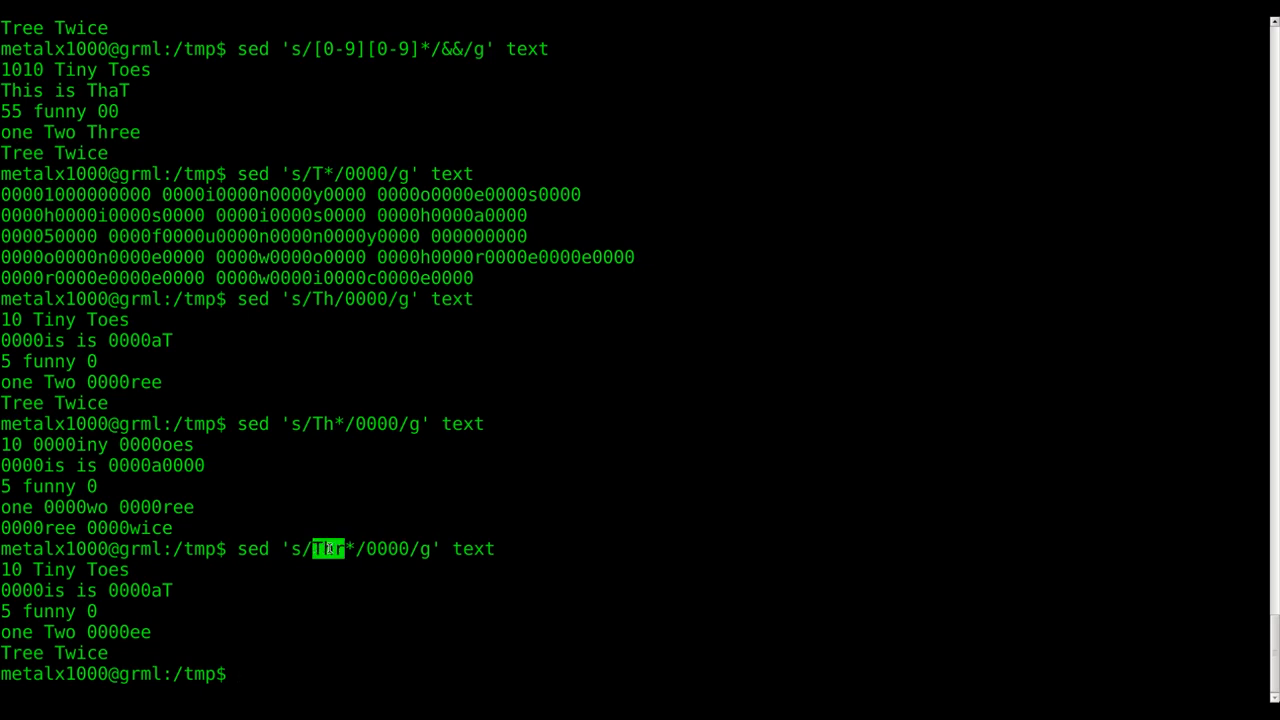
key(Return)
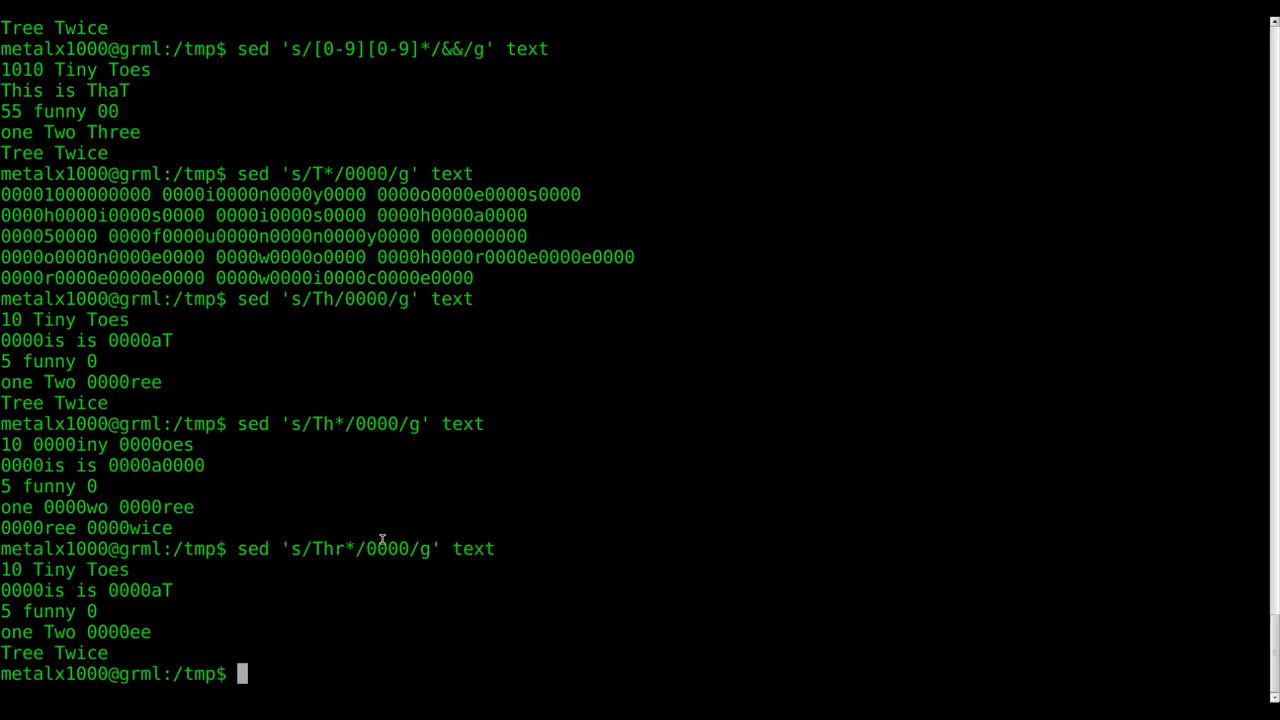
mouse_move(393, 496)
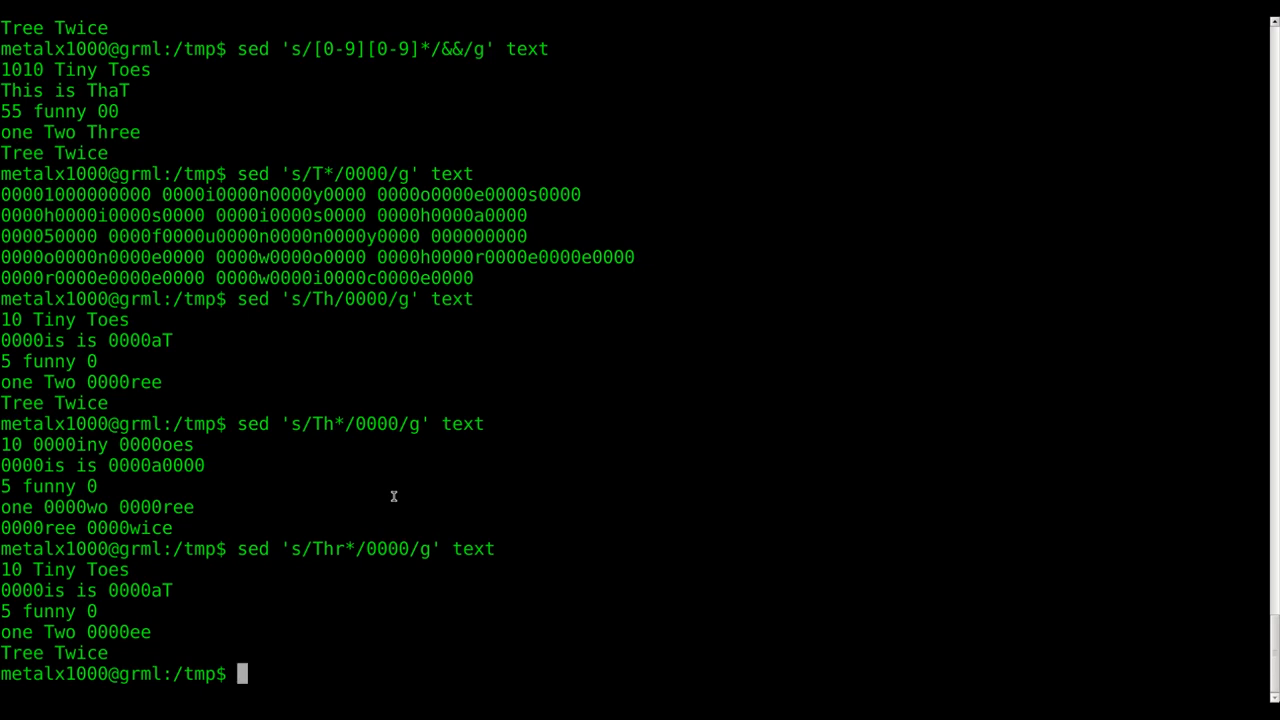
mouse_move(272, 502)
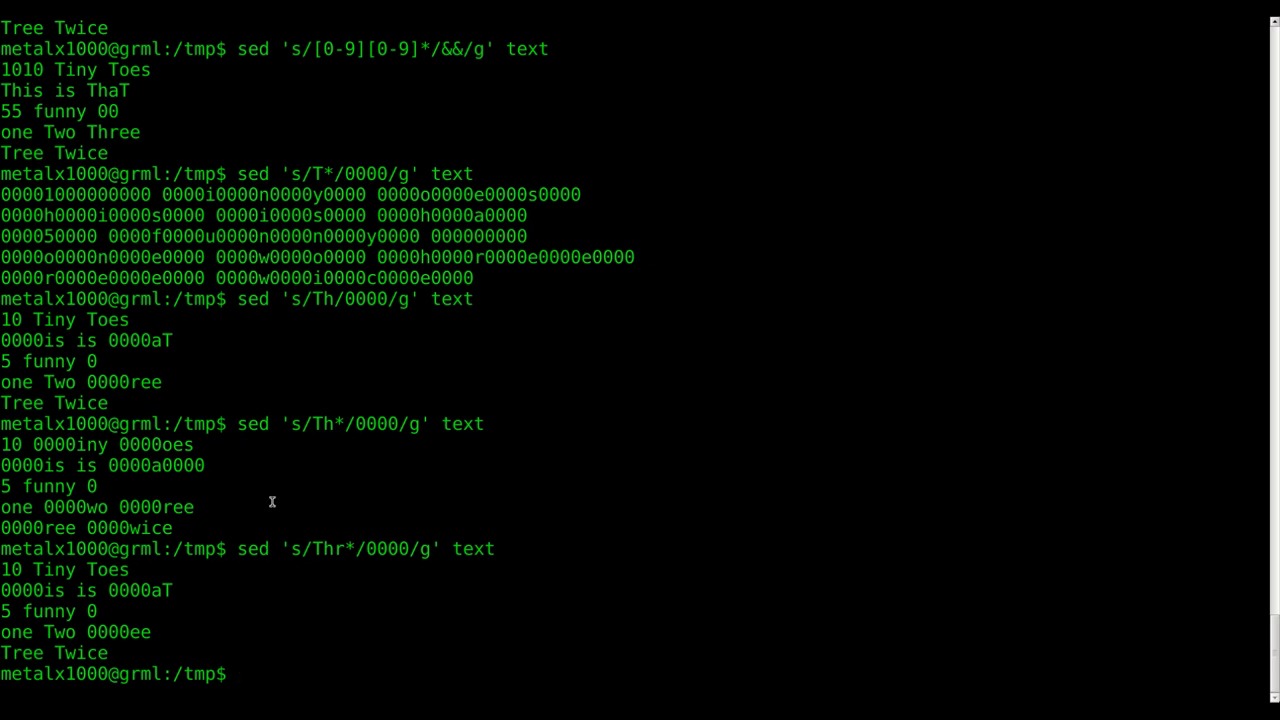